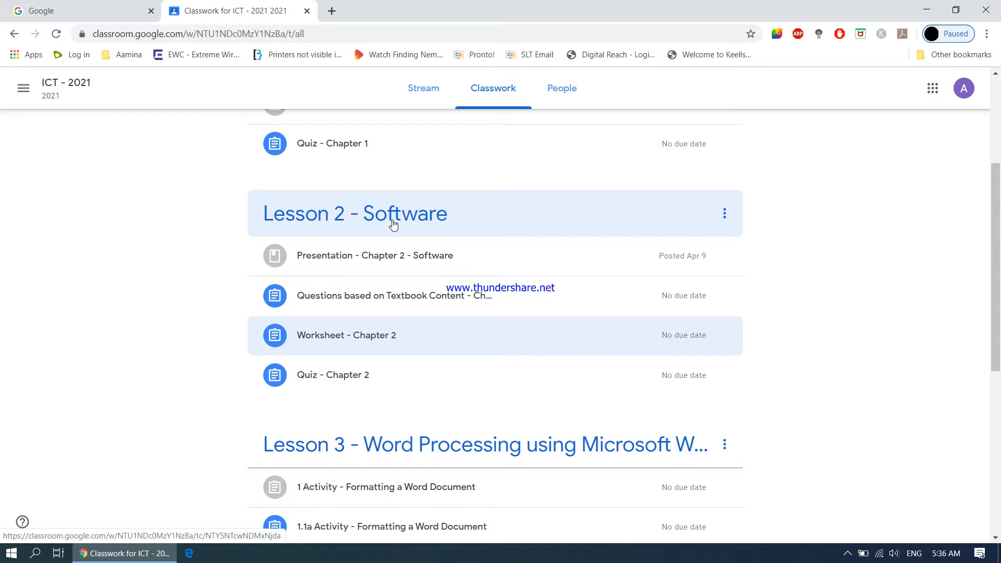
mouse_move(405, 258)
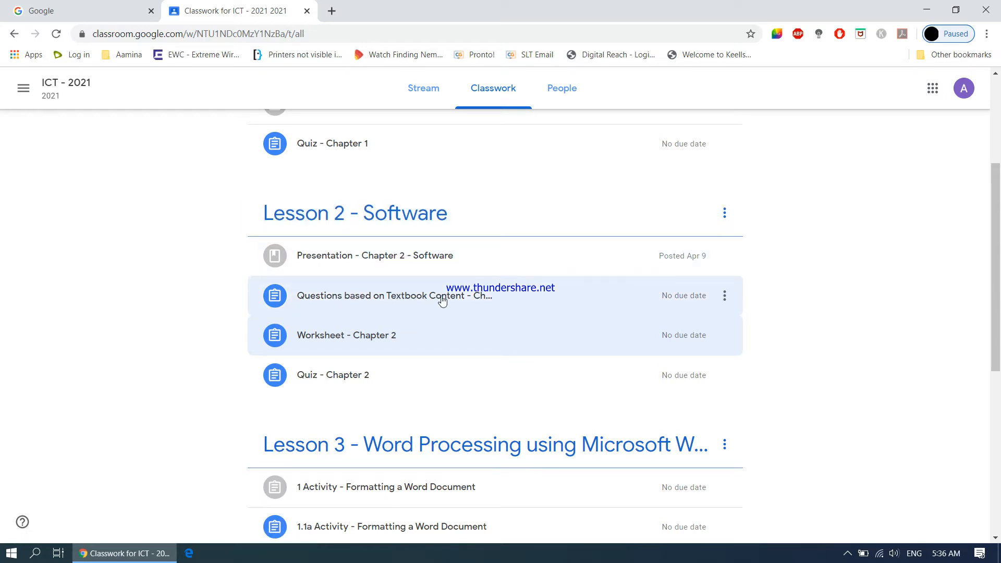
mouse_move(458, 306)
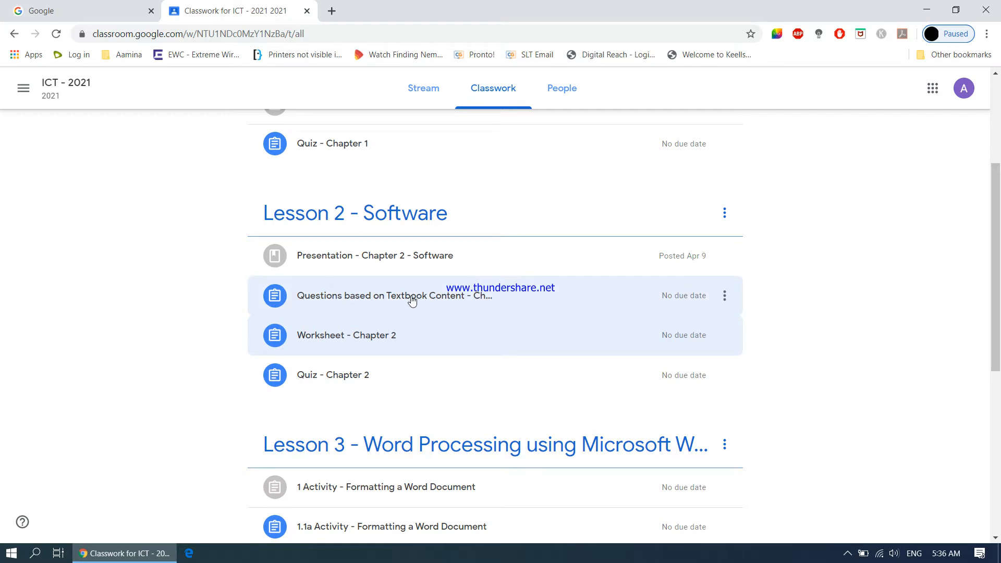
mouse_move(359, 339)
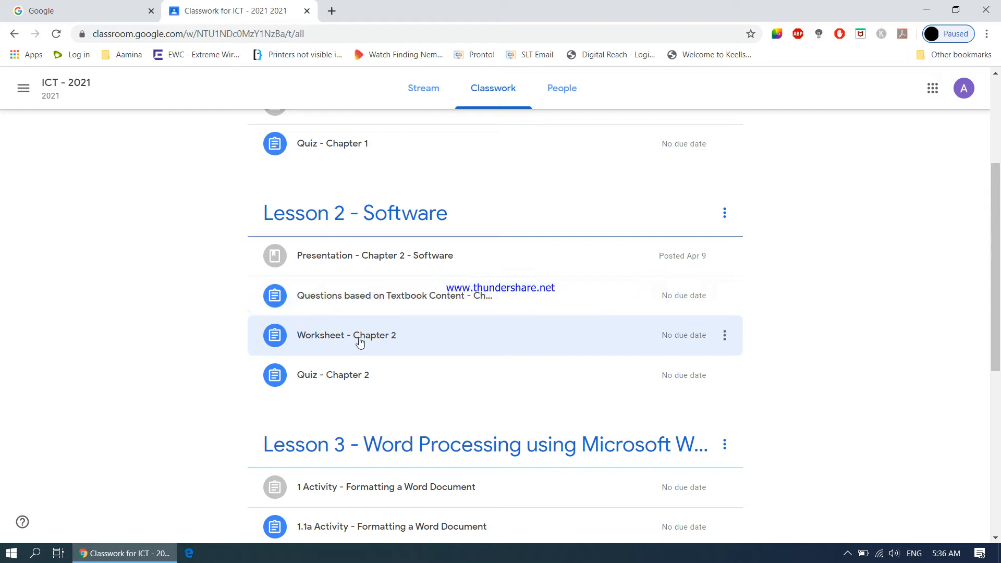
Open the 'Worksheet - Chapter 2' assignment under Lesson 2 - Software.
click(346, 335)
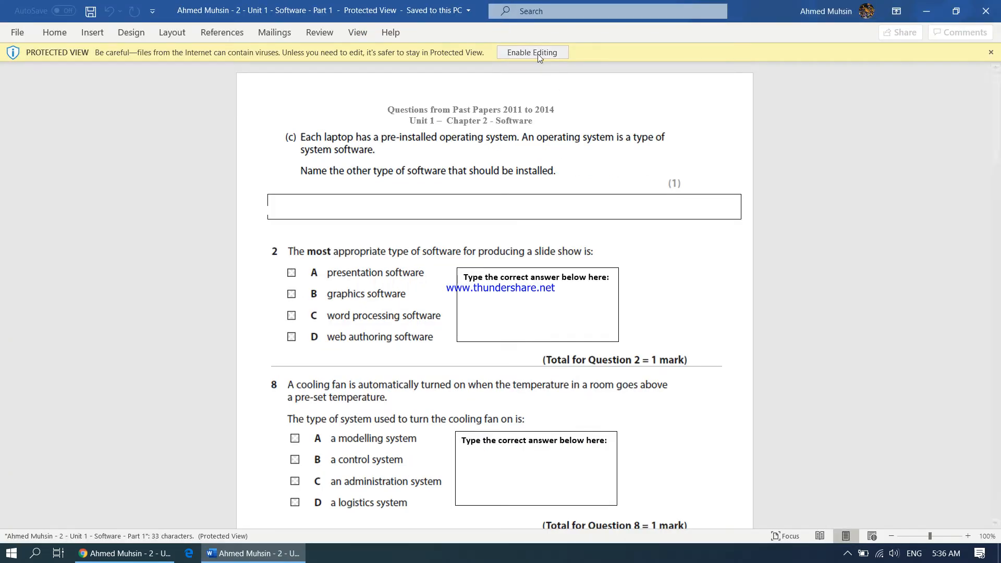
Enable editing on the protected worksheet and scroll down to the laptop software question.
click(532, 52)
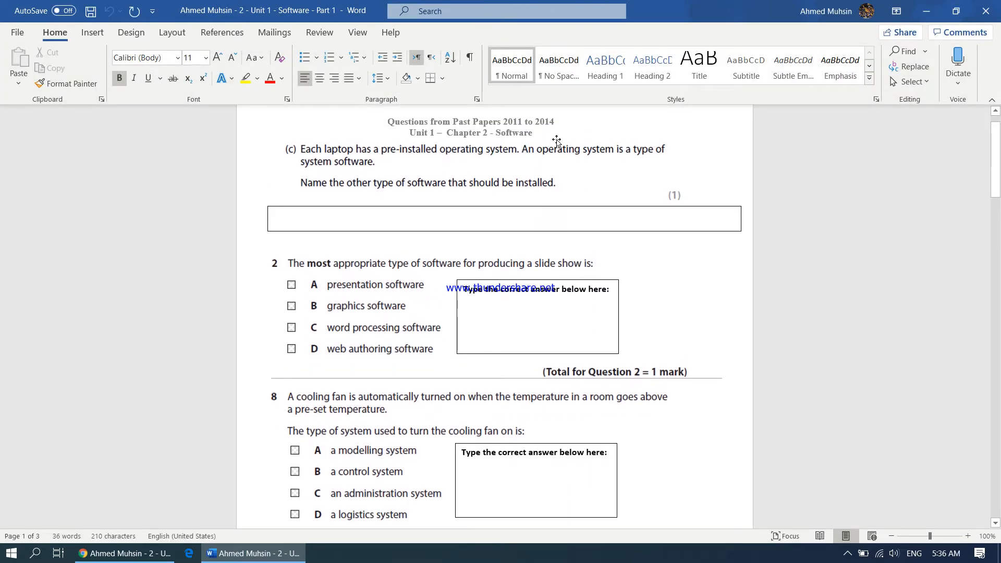
mouse_move(550, 130)
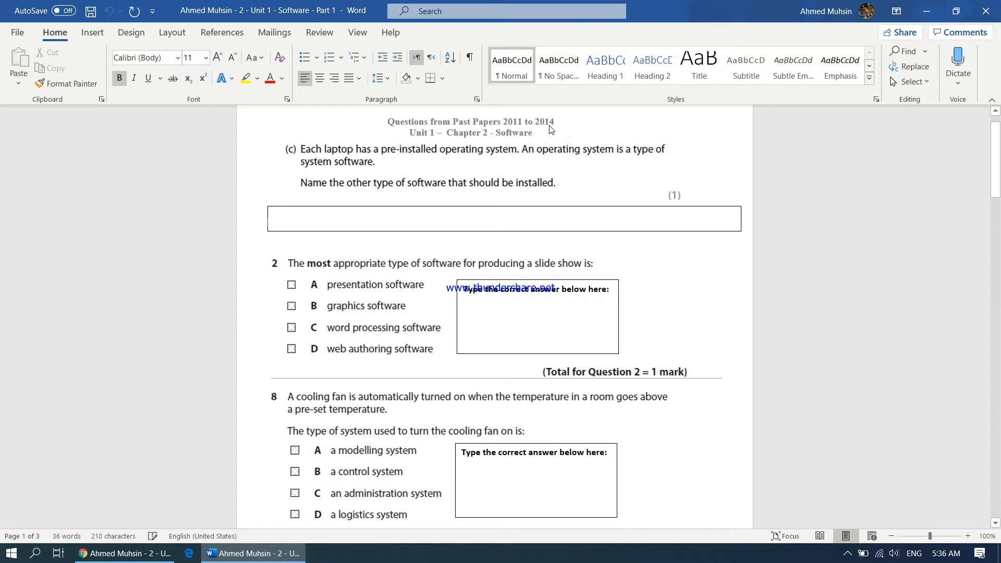
scroll(down, 3)
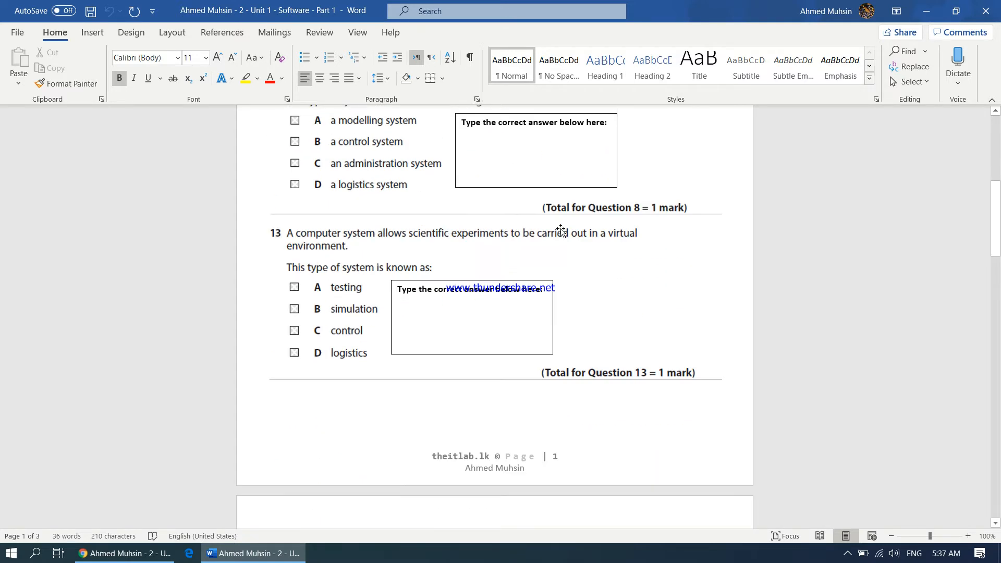
scroll(down, 3)
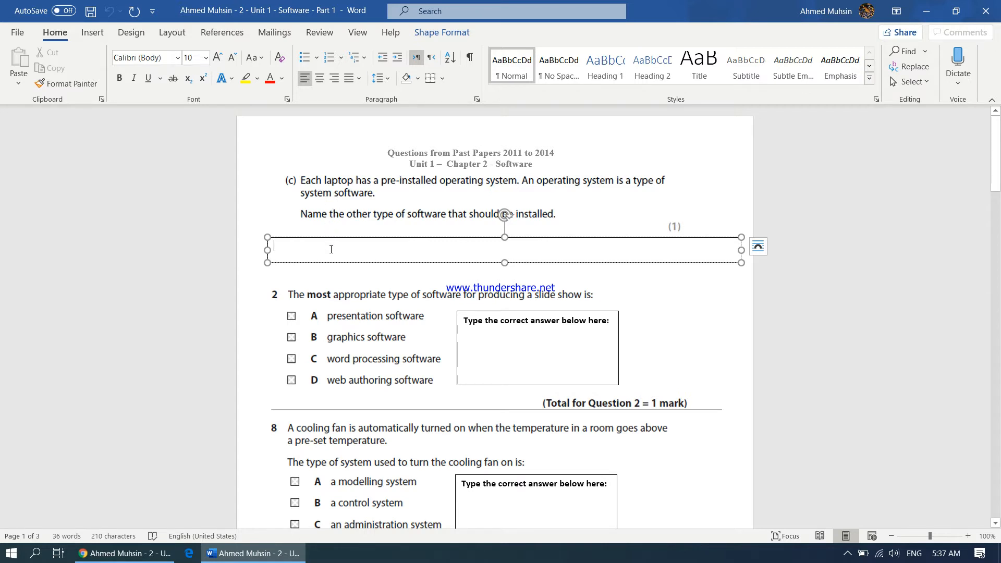
Enter 'Application software' for question (c), fixing the misspelled 'Applicatino'.
text(Applicat)
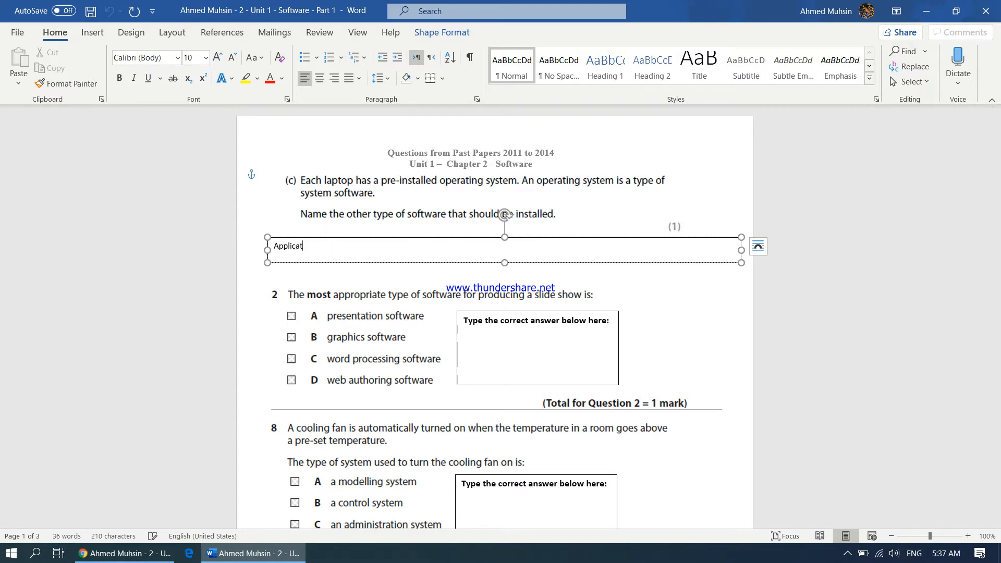
text(ino software)
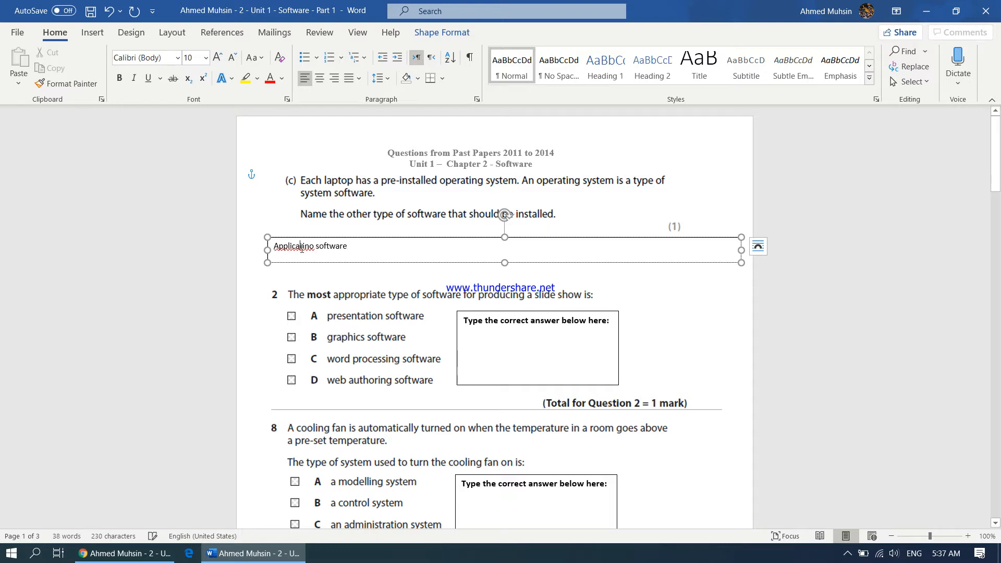
right_click(295, 245)
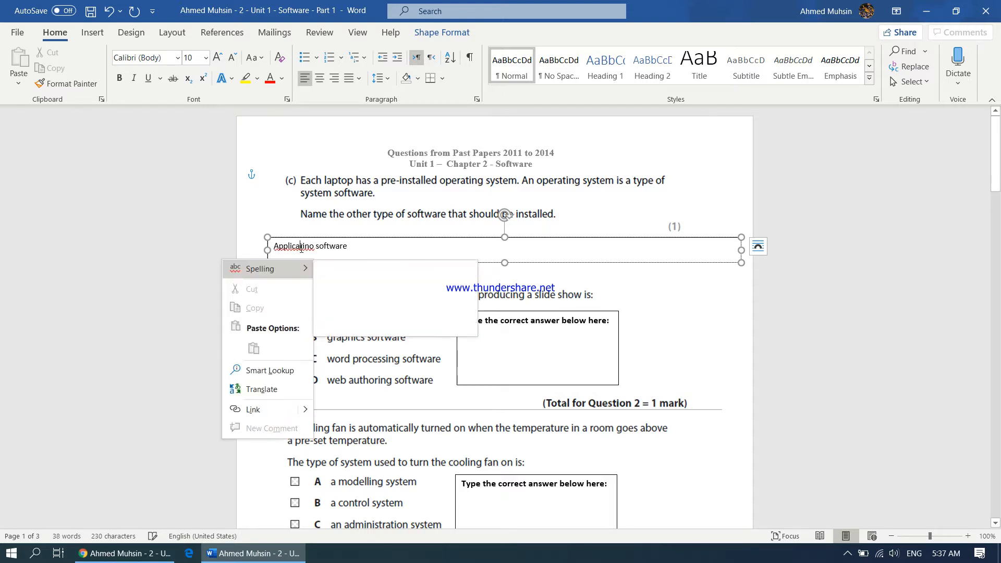
click(345, 199)
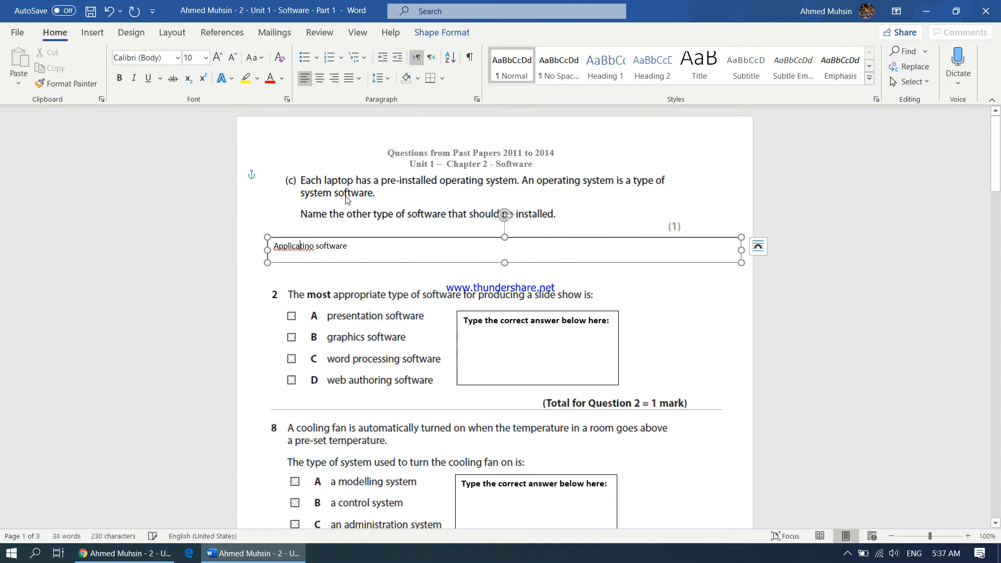
text(Application software)
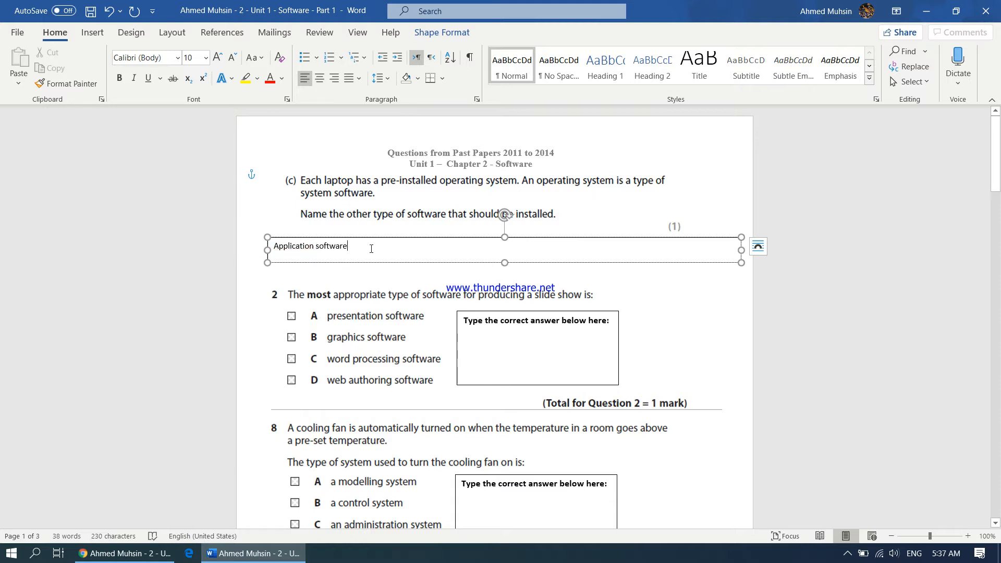
mouse_move(385, 301)
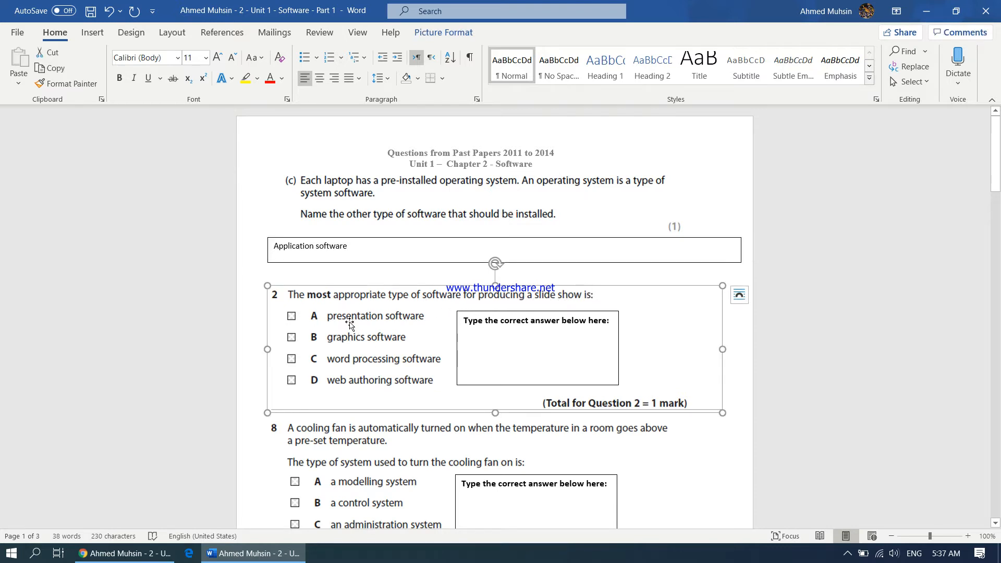
Enter A for presentation software in question 2's answer box.
click(536, 347)
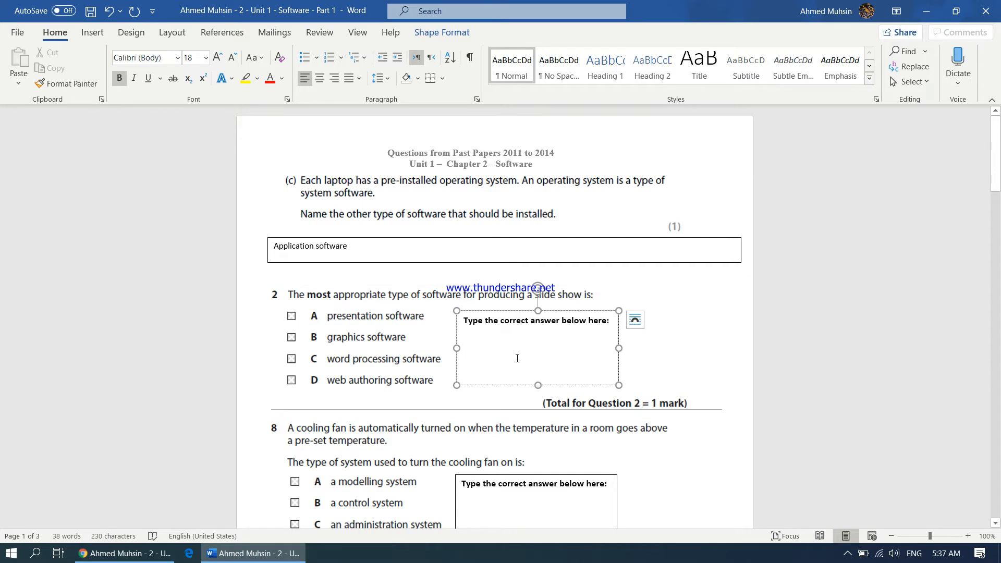
text(A)
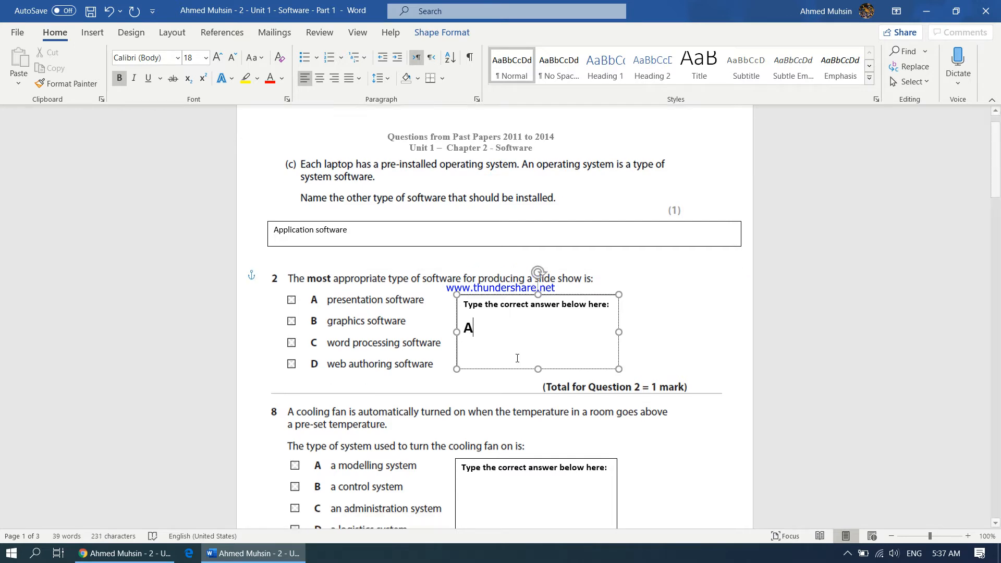
scroll(down, 3)
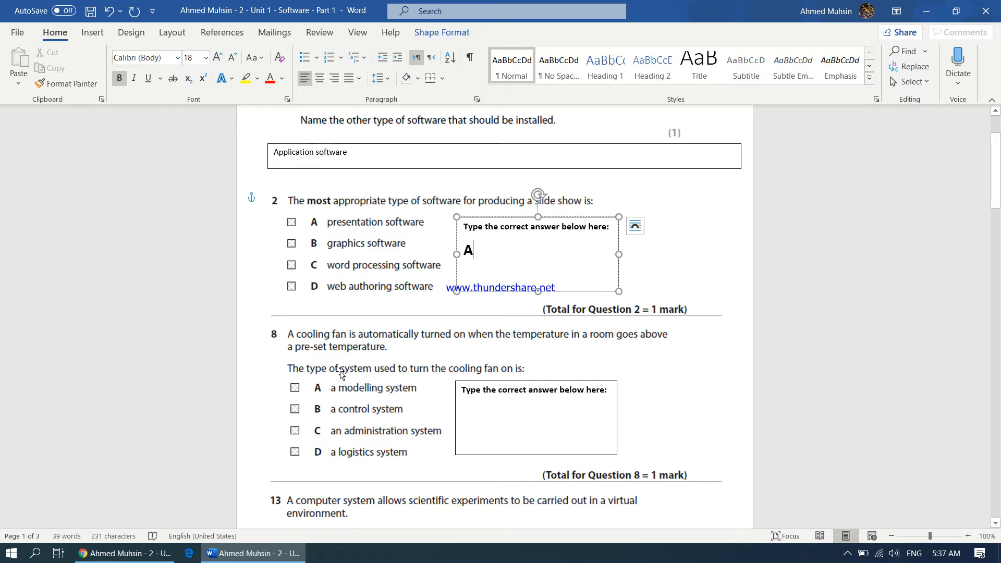
mouse_move(464, 370)
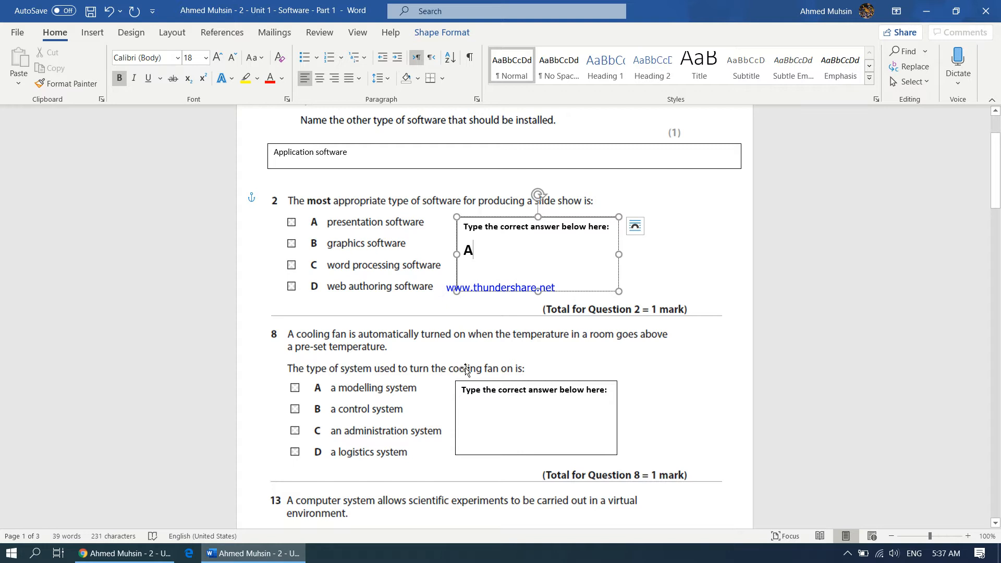
mouse_move(347, 418)
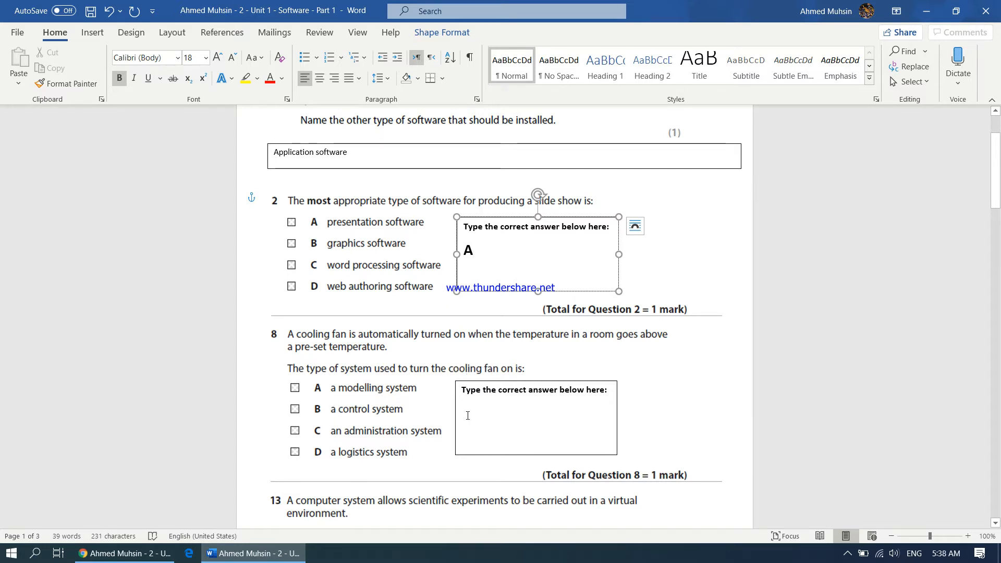
Enter B for a control system in question 8's answer box.
click(535, 418)
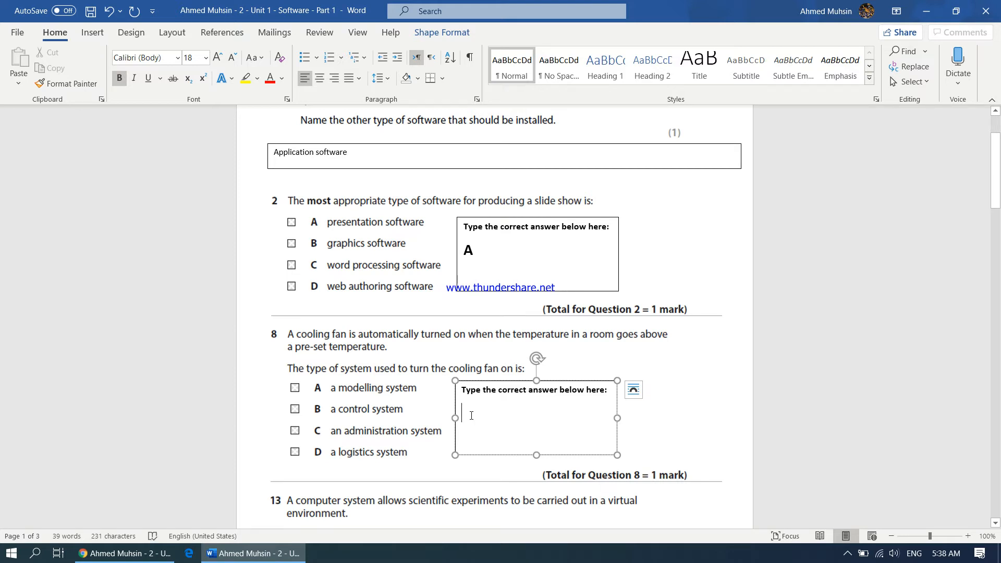
text(B)
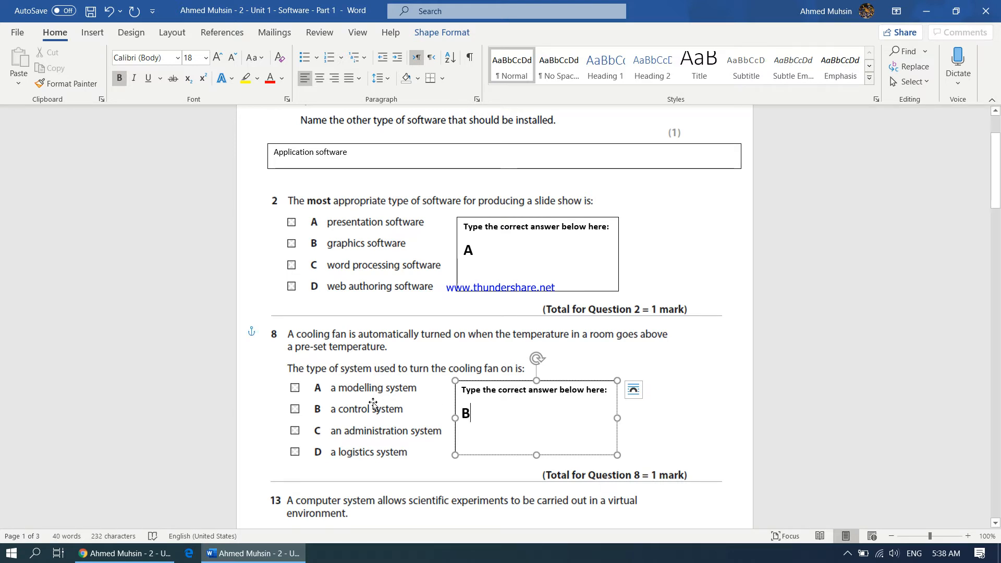
scroll(down, 3)
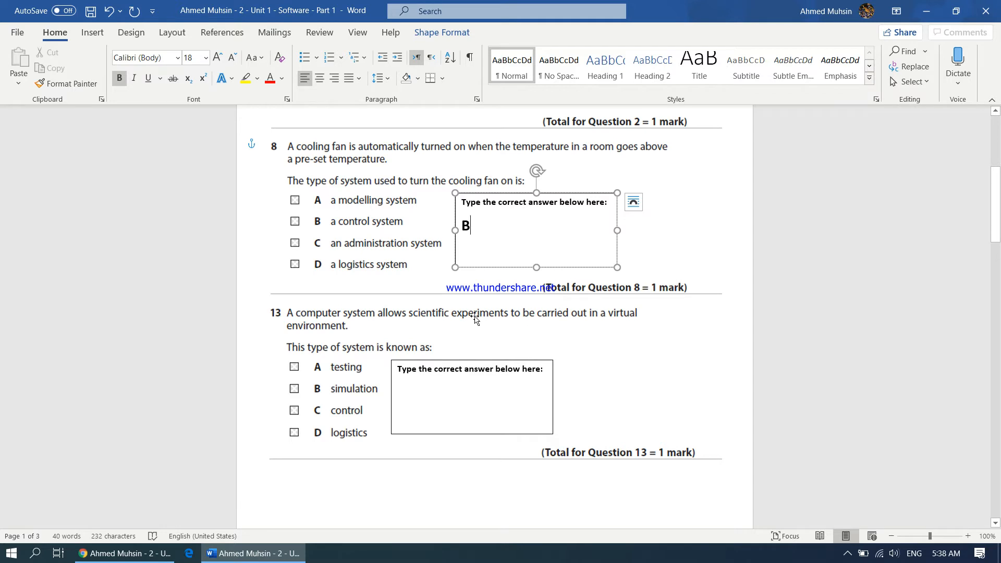
mouse_move(345, 339)
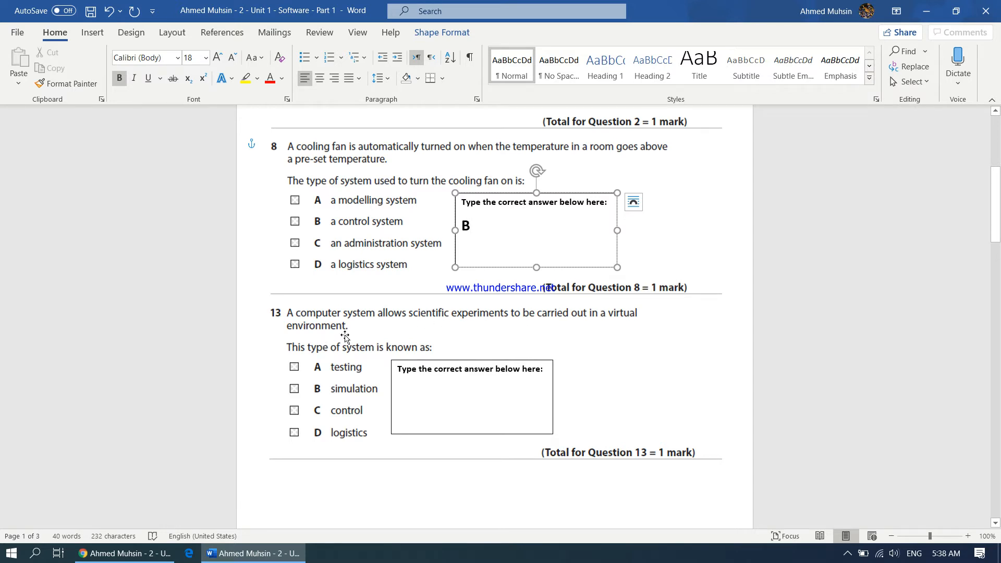
mouse_move(452, 348)
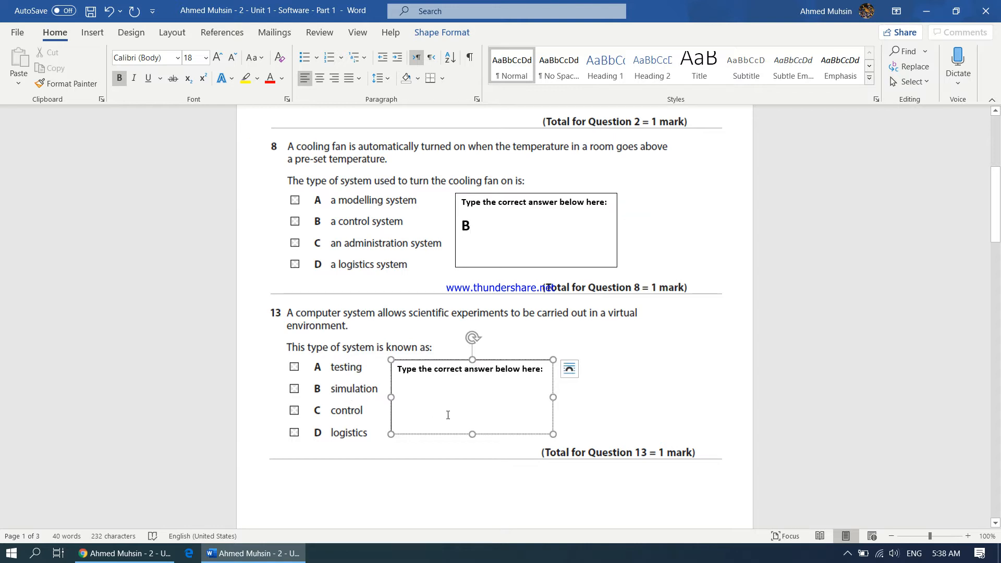
Enter B for simulation in question 13's answer box.
text(B)
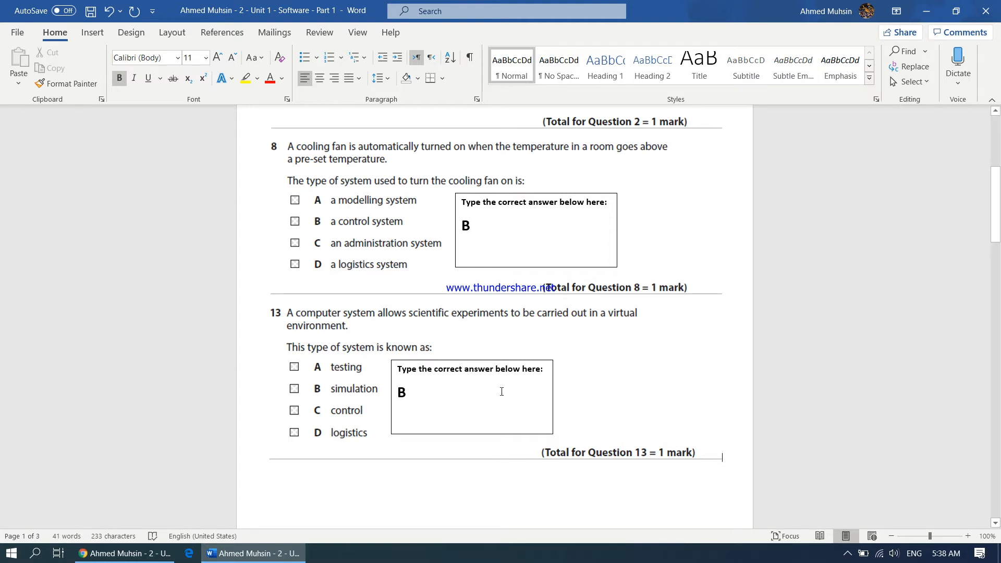
click(471, 395)
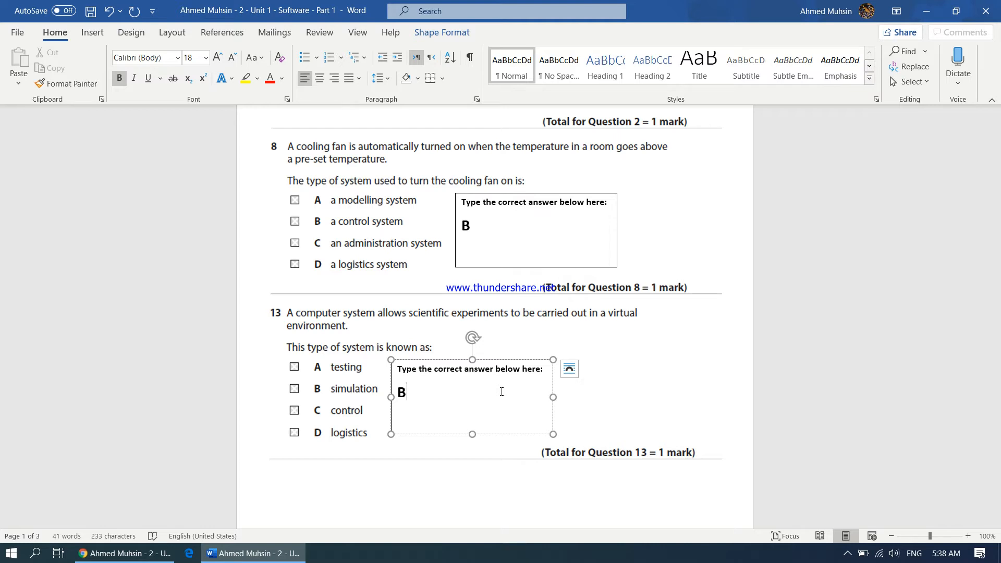
click(404, 391)
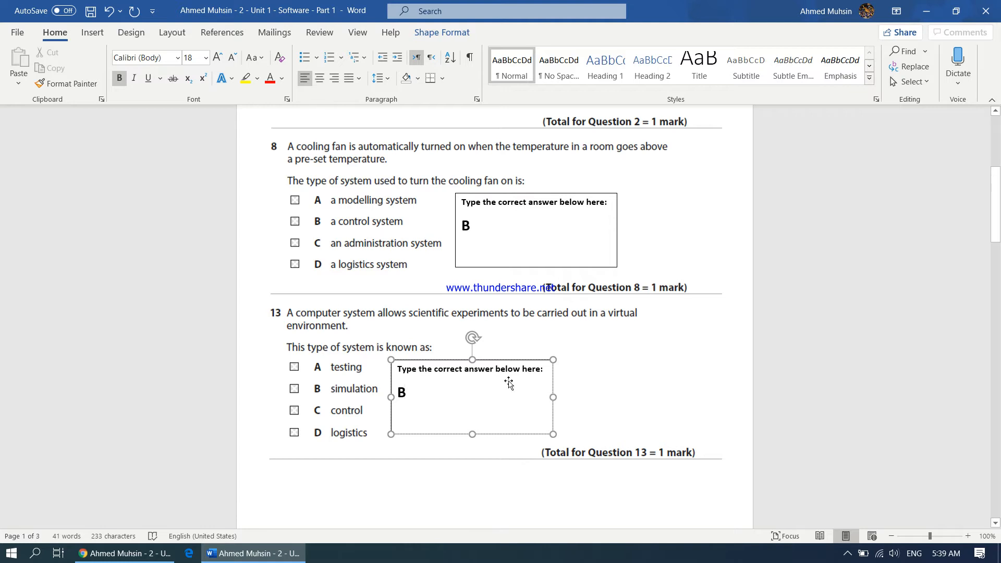
Scroll to page 2 and enter 'Word Processing Software' in part (c)'s box.
scroll(down, 3)
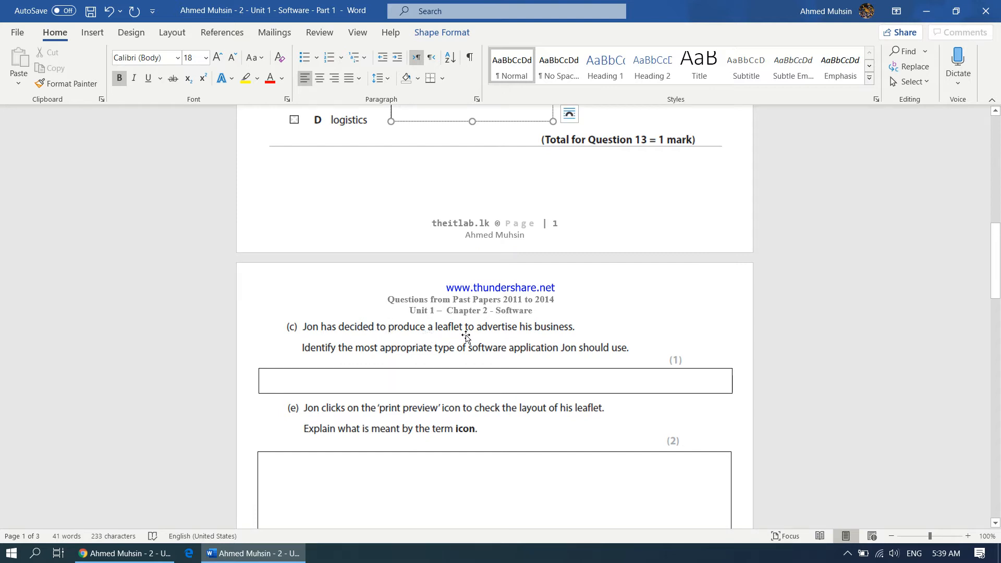
scroll(down, 3)
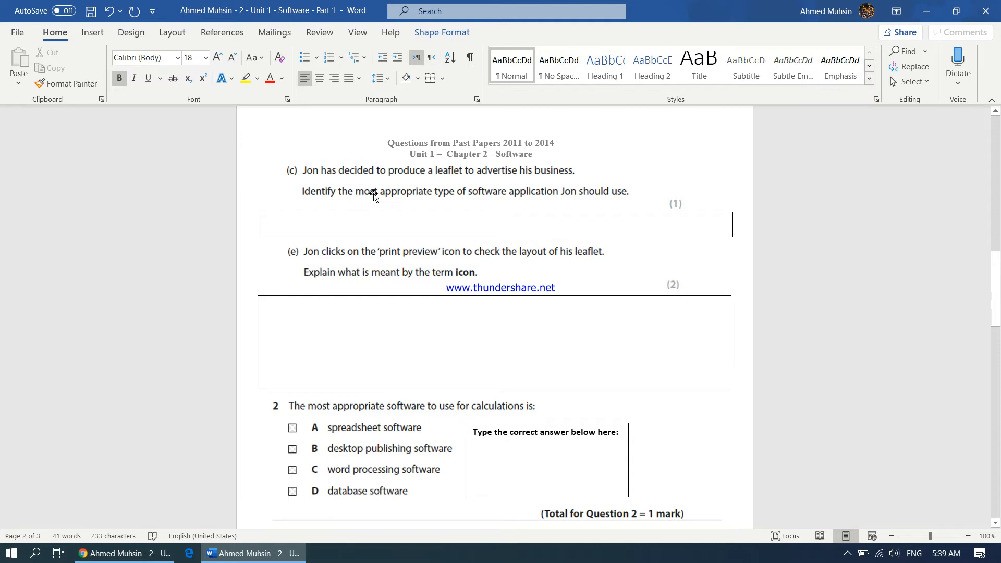
mouse_move(578, 242)
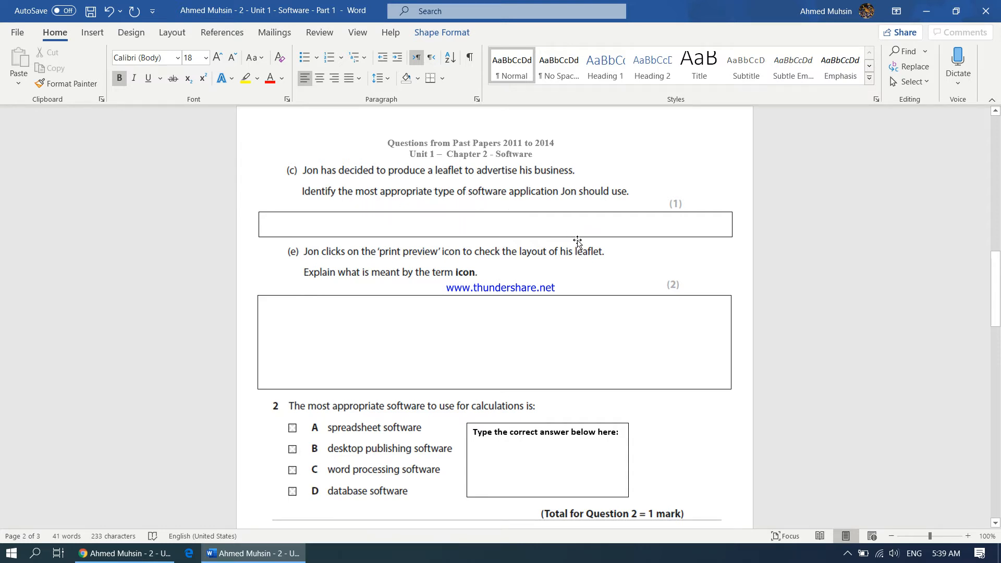
mouse_move(438, 183)
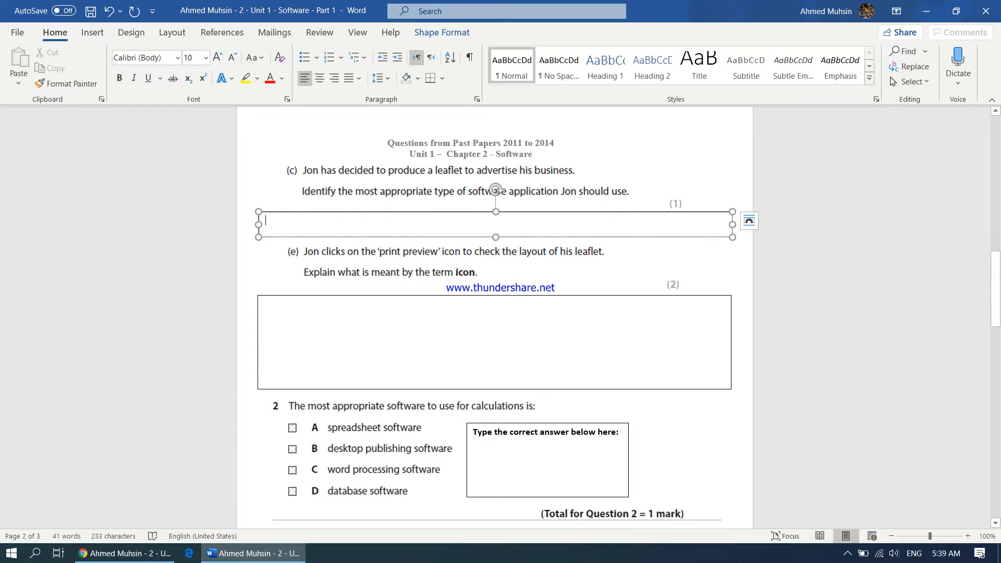
text(Word Proces)
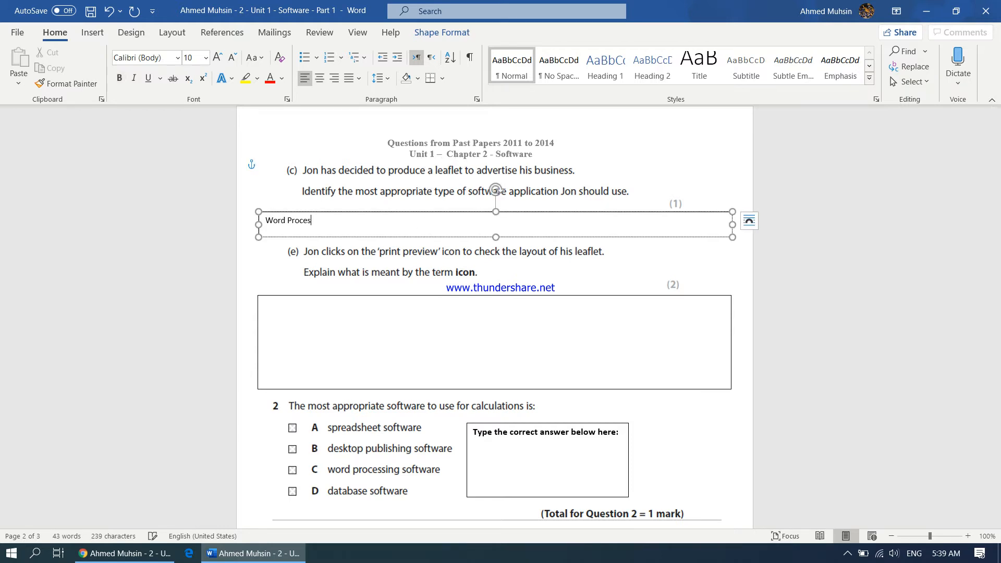
text(sing Softw)
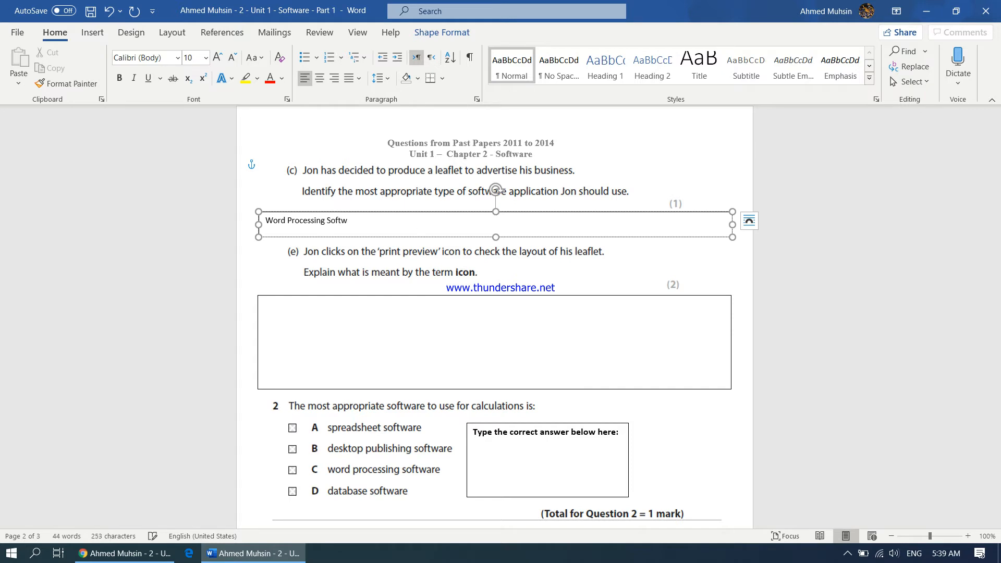
text(are)
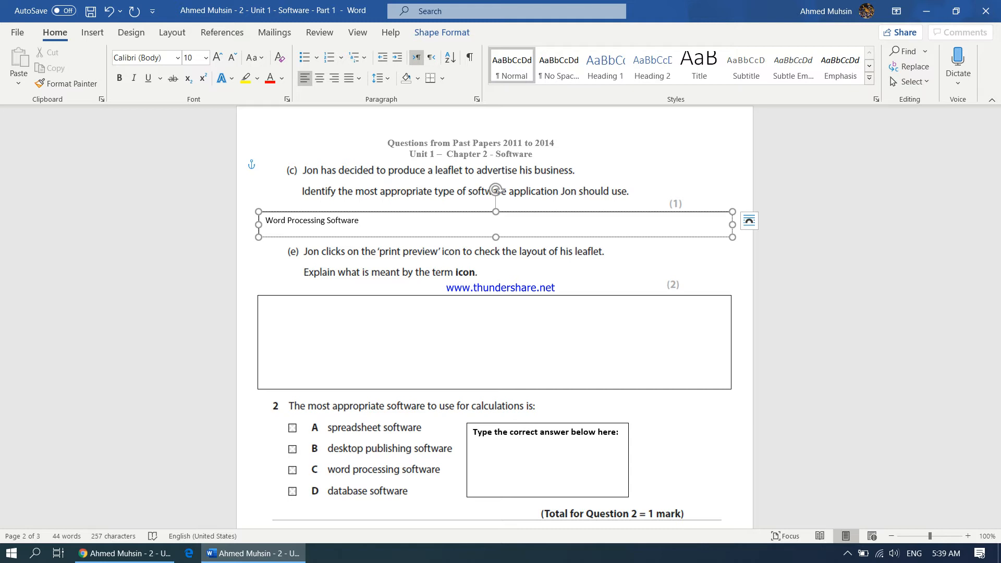
mouse_move(381, 267)
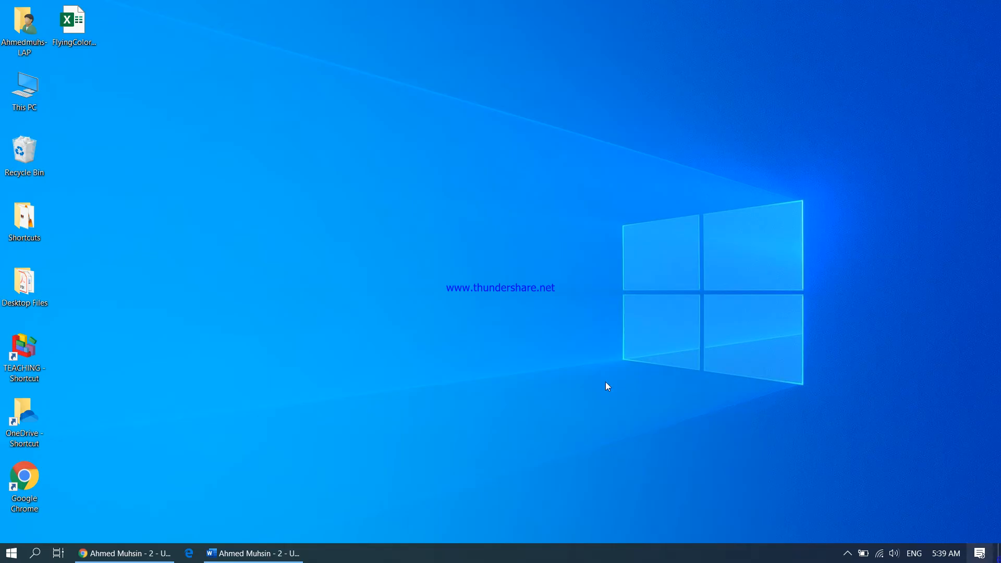
click(24, 151)
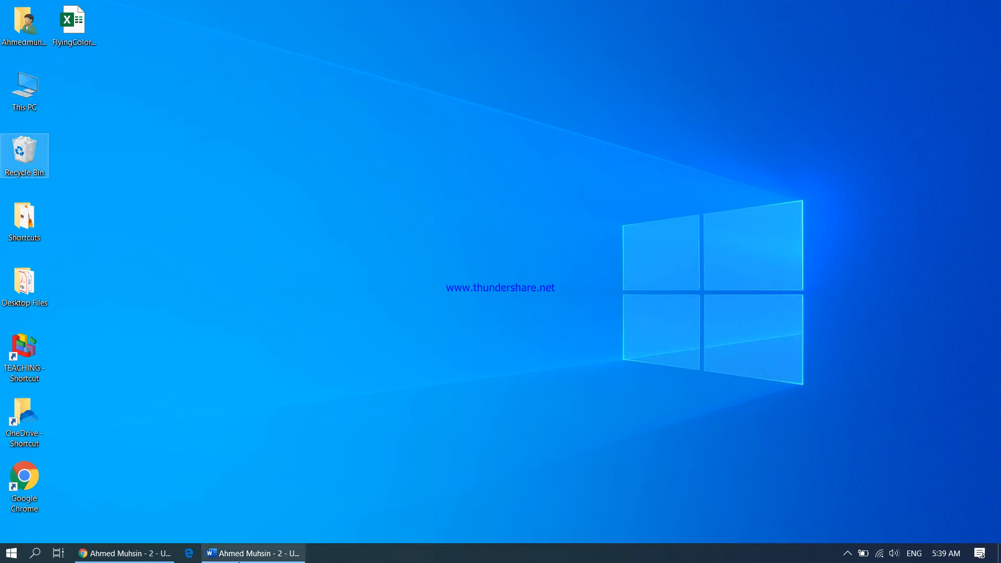
click(252, 553)
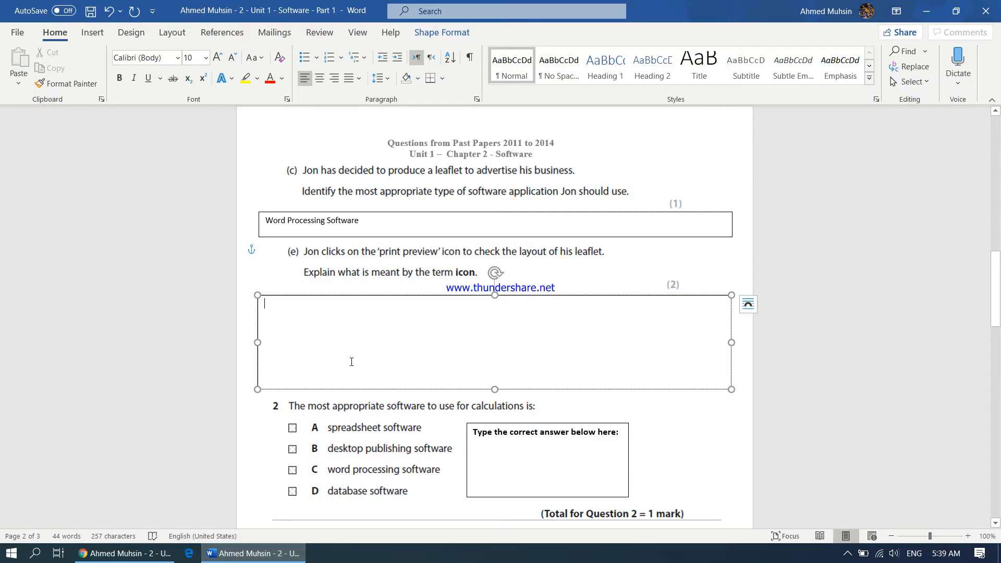
Type 'An icon is a graphical representation of a file, folder or an action.'.
text(An incon is a graphical representa)
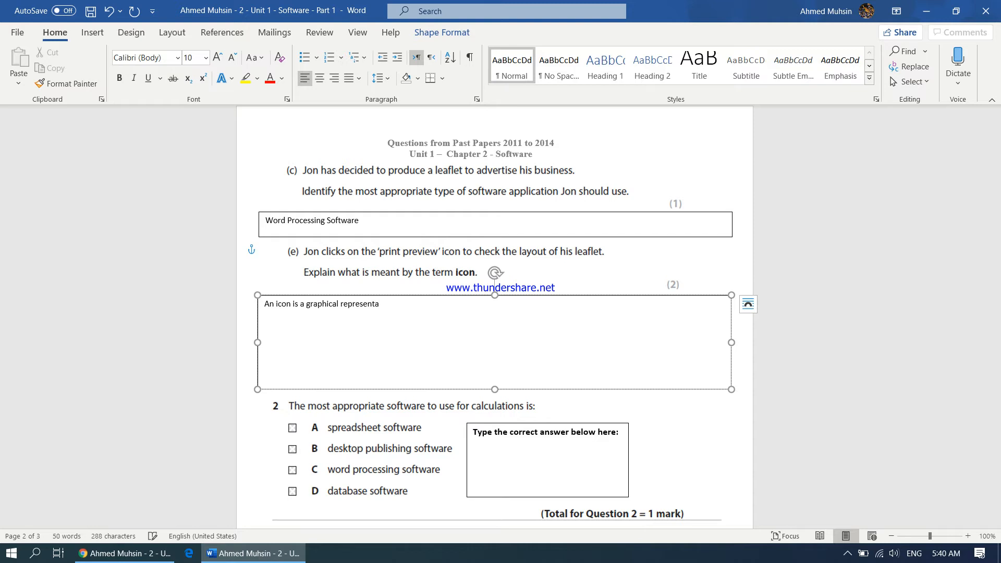
text(tion of a)
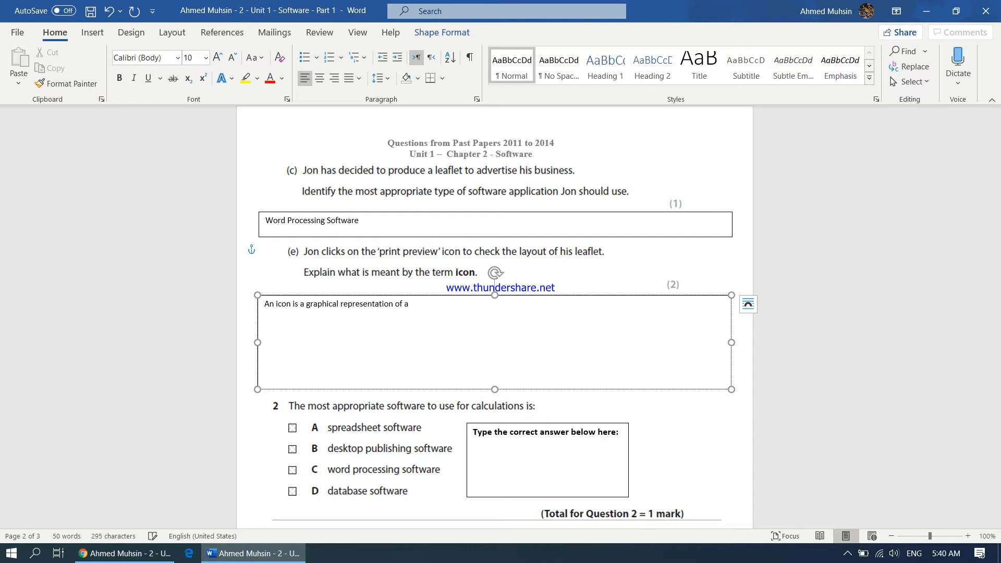
text(file, folder or)
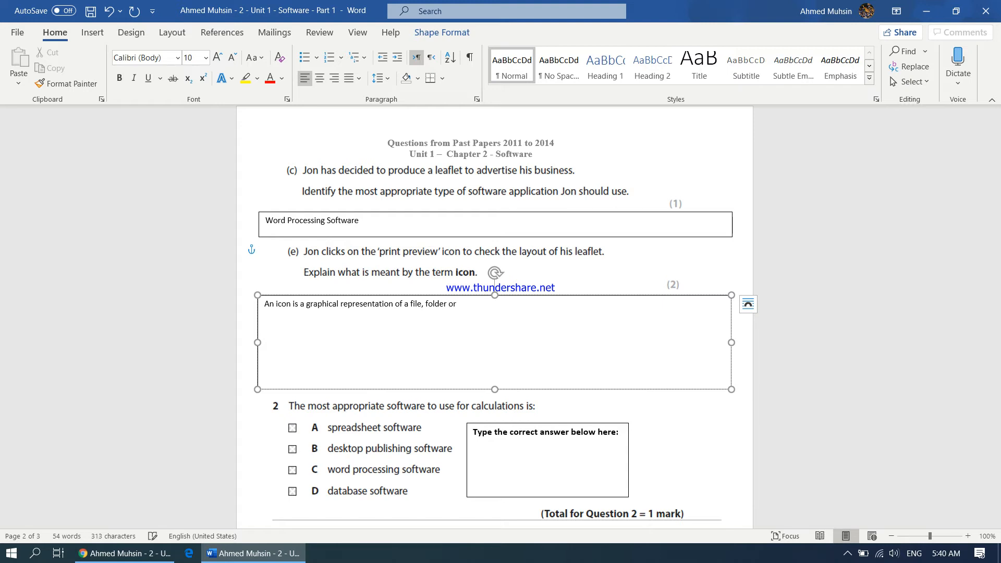
text(an action.)
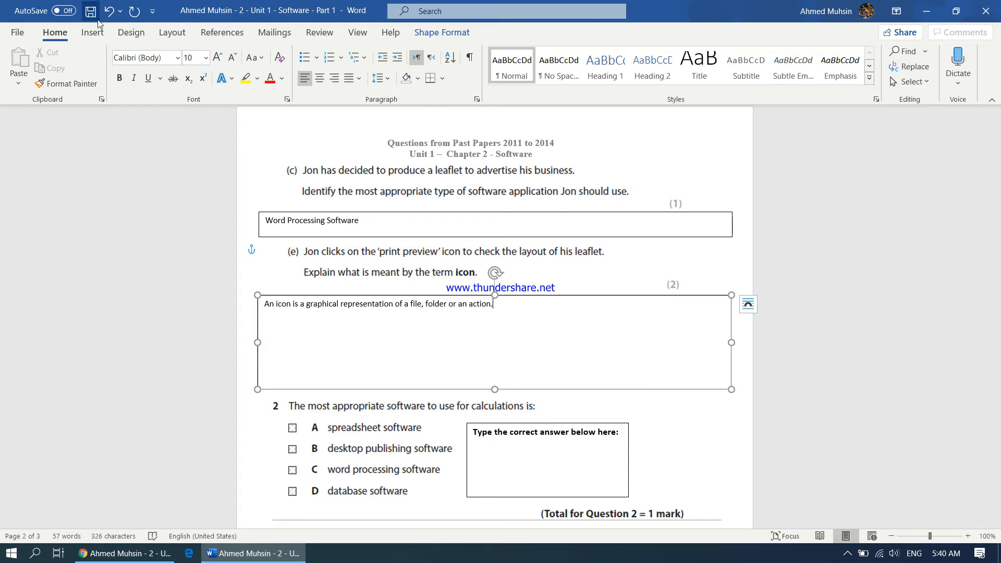
mouse_move(91, 11)
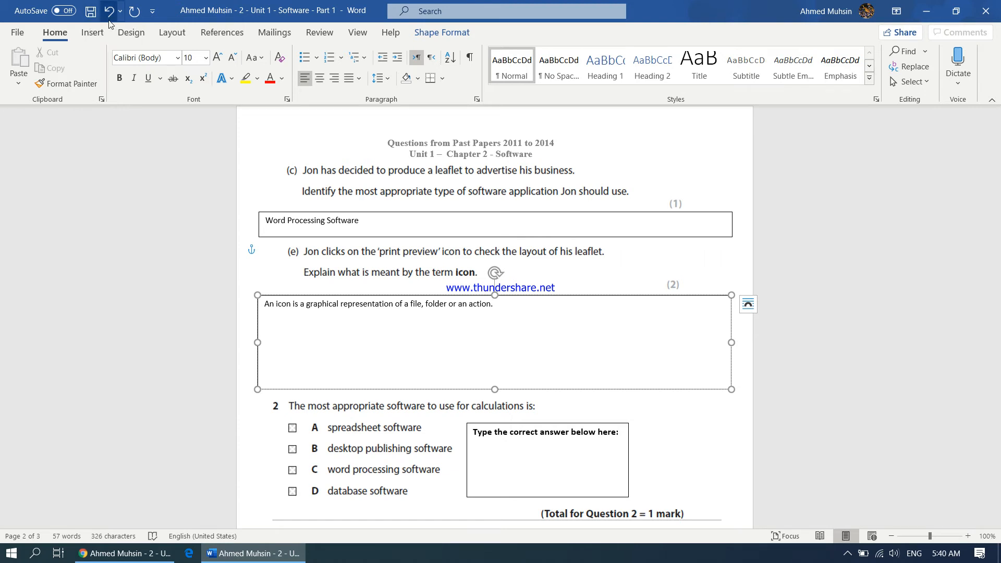
mouse_move(108, 11)
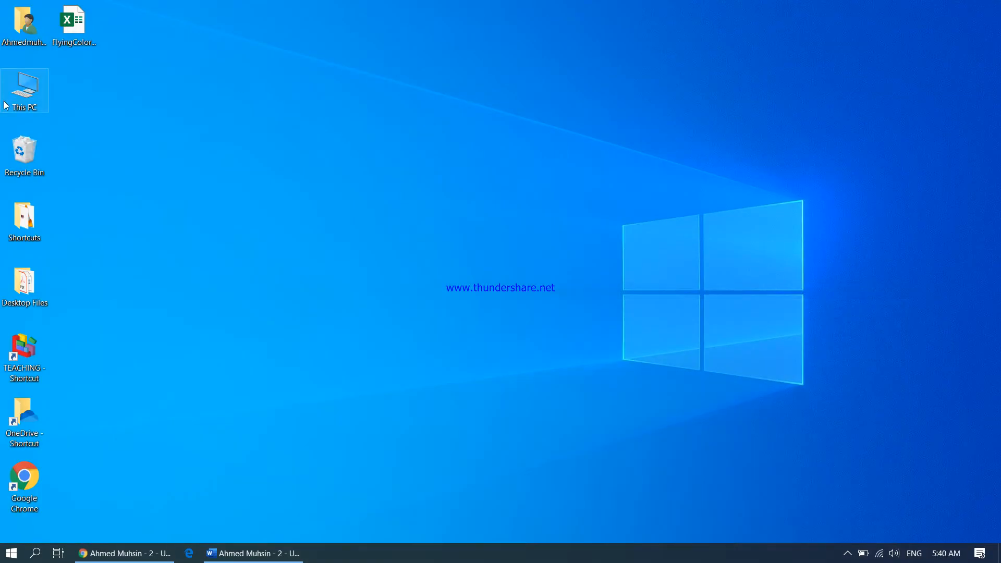
mouse_move(25, 91)
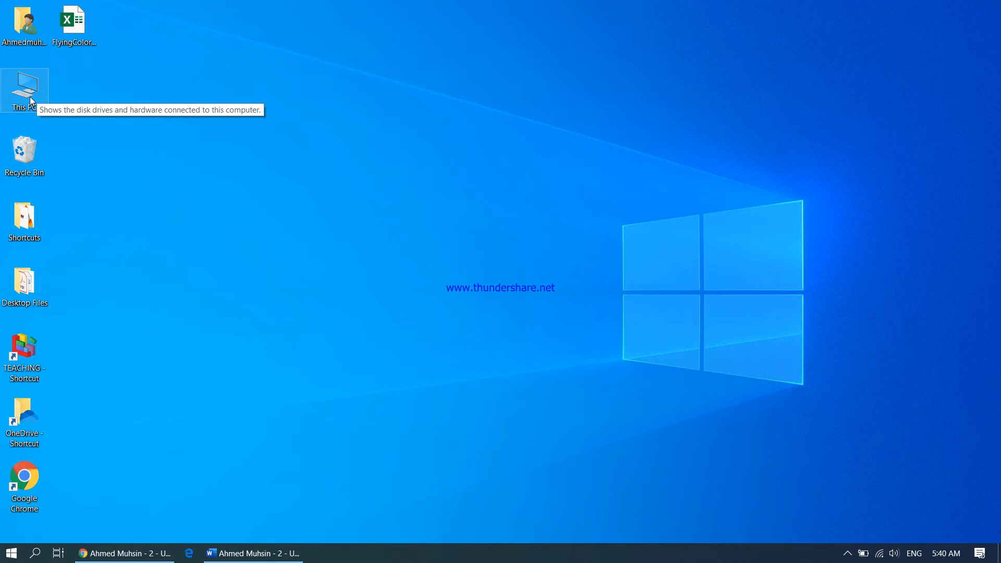
click(24, 29)
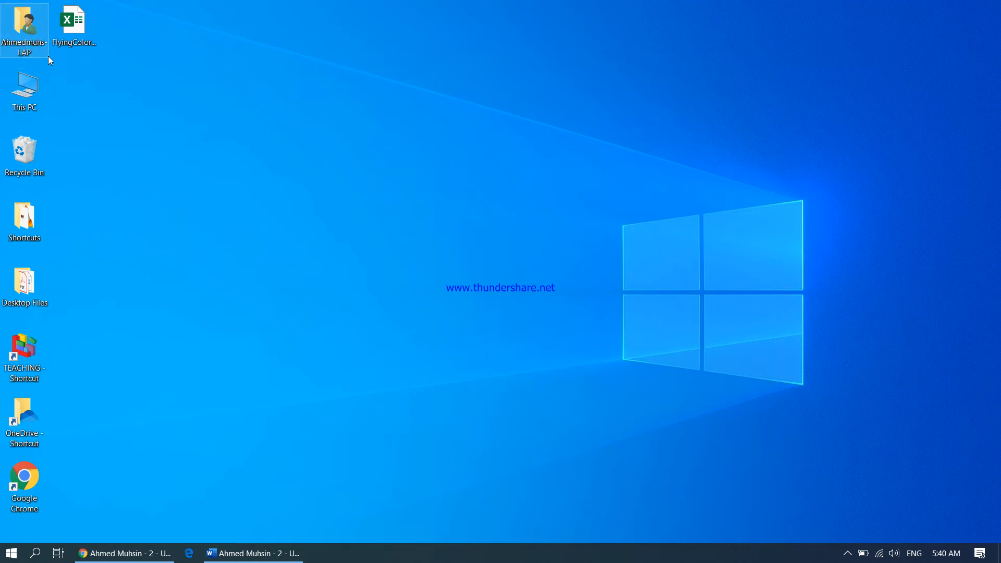
mouse_move(25, 26)
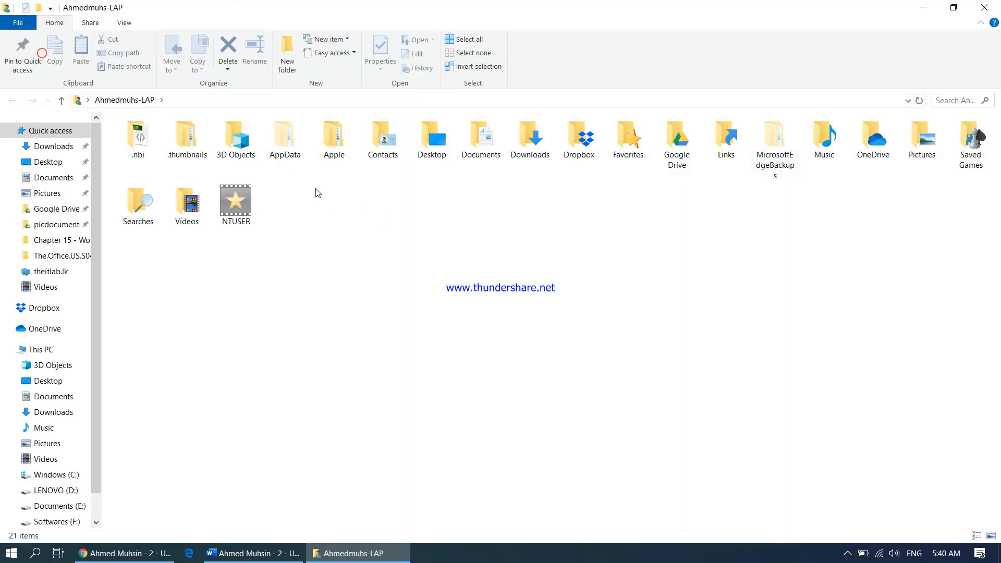
click(382, 138)
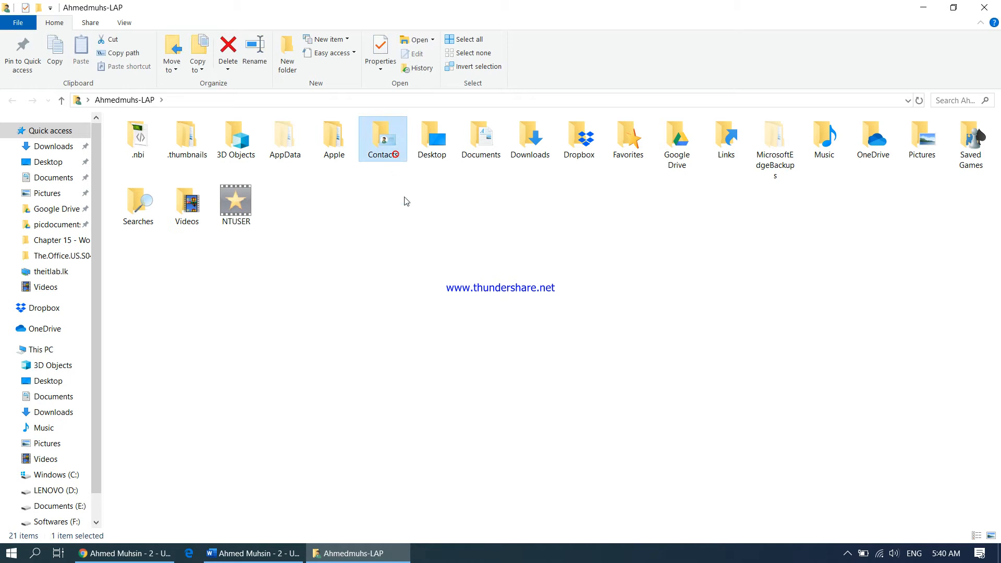
click(431, 138)
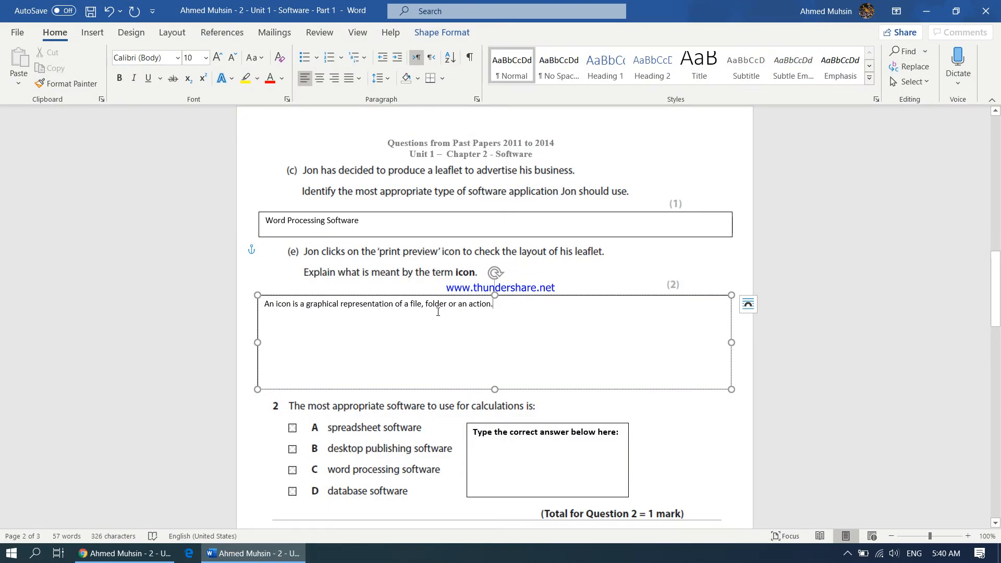
Enter A in question 2's box and D (folder) in question 3's box.
scroll(down, 3)
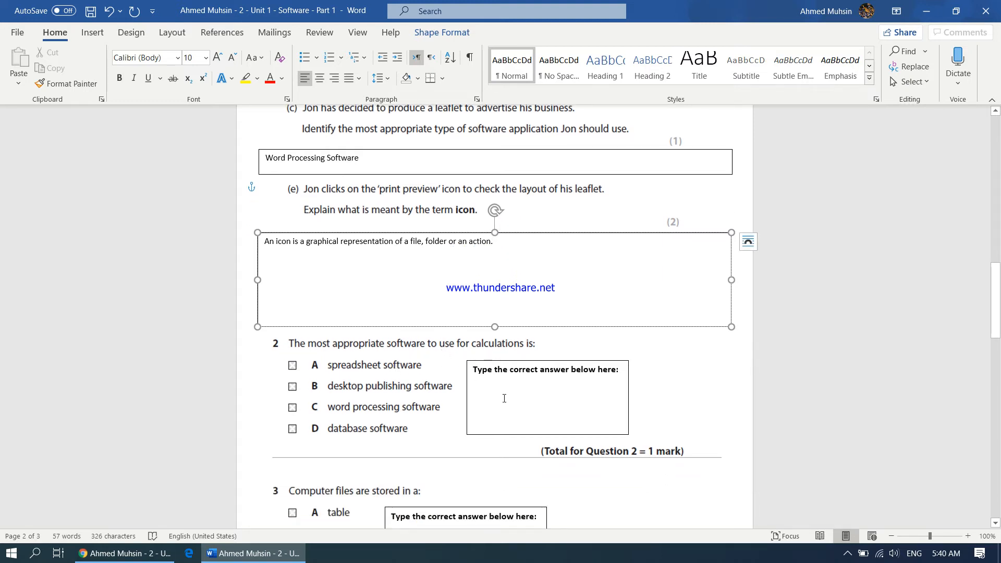
text(A)
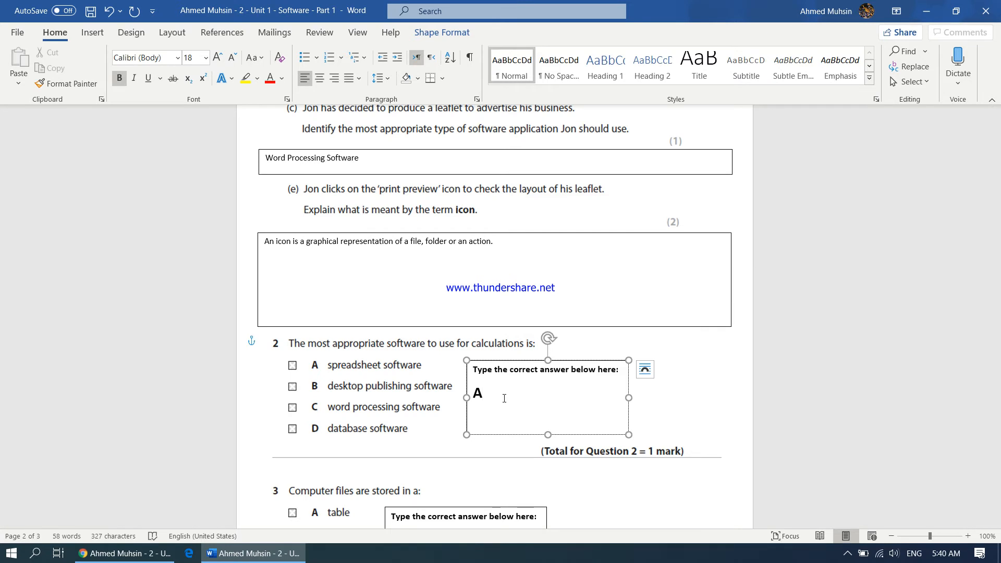
scroll(down, 3)
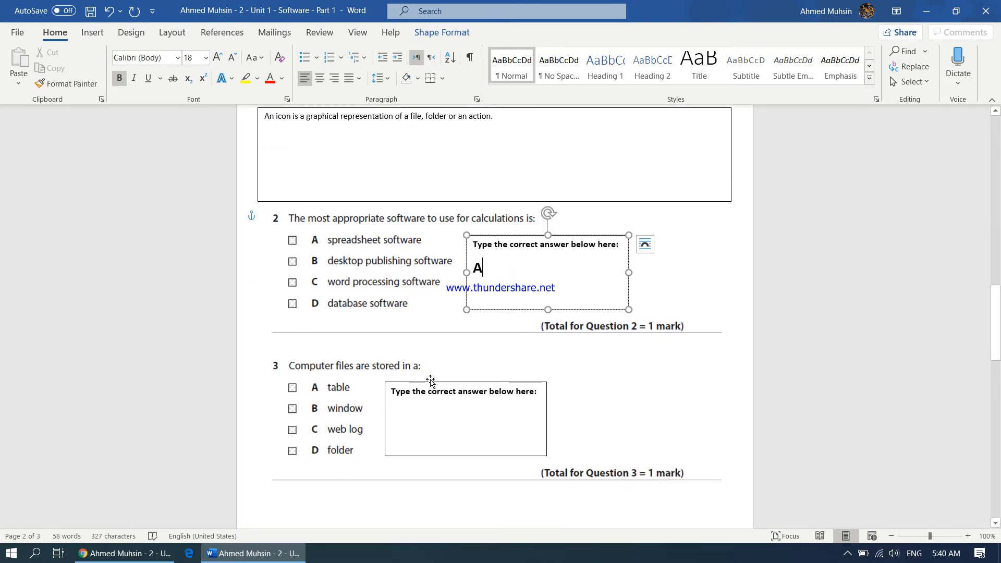
mouse_move(352, 446)
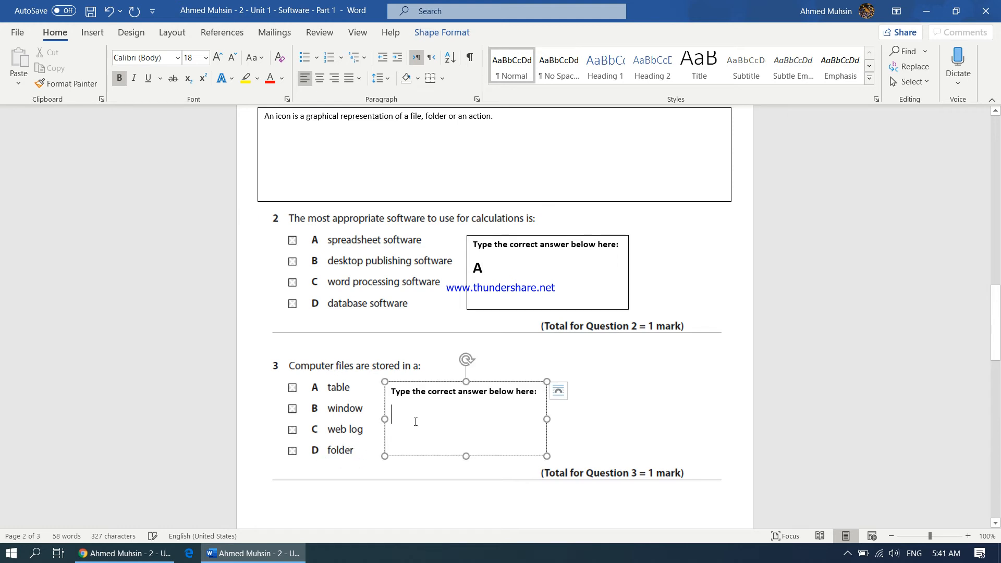
text(D)
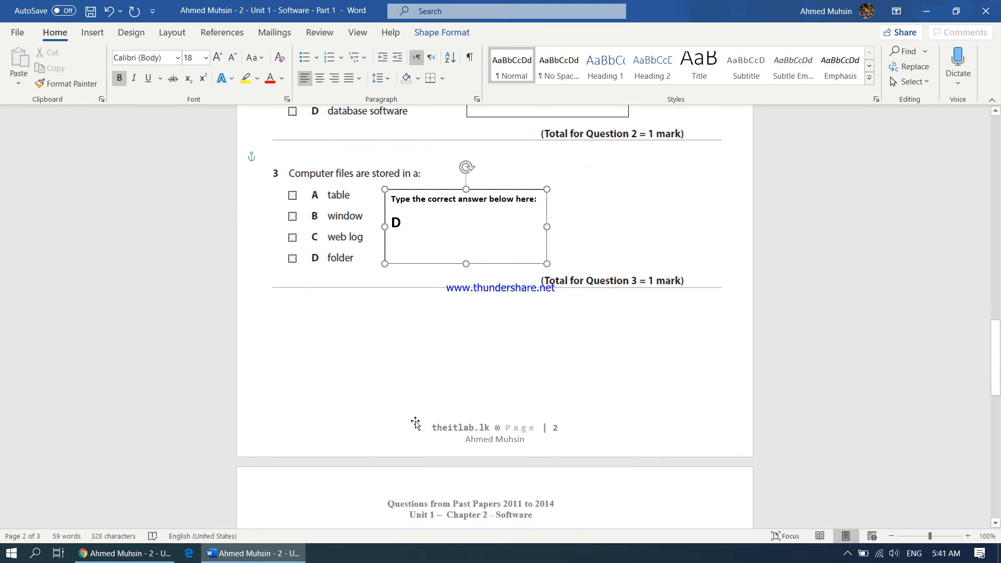
Enter D for a web browser in question 9's answer box.
scroll(down, 3)
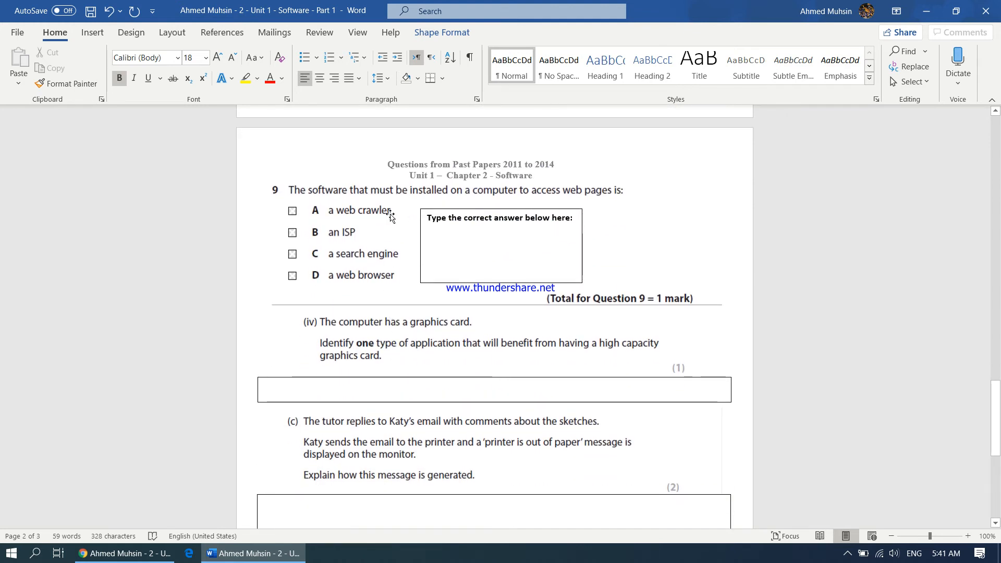
mouse_move(523, 200)
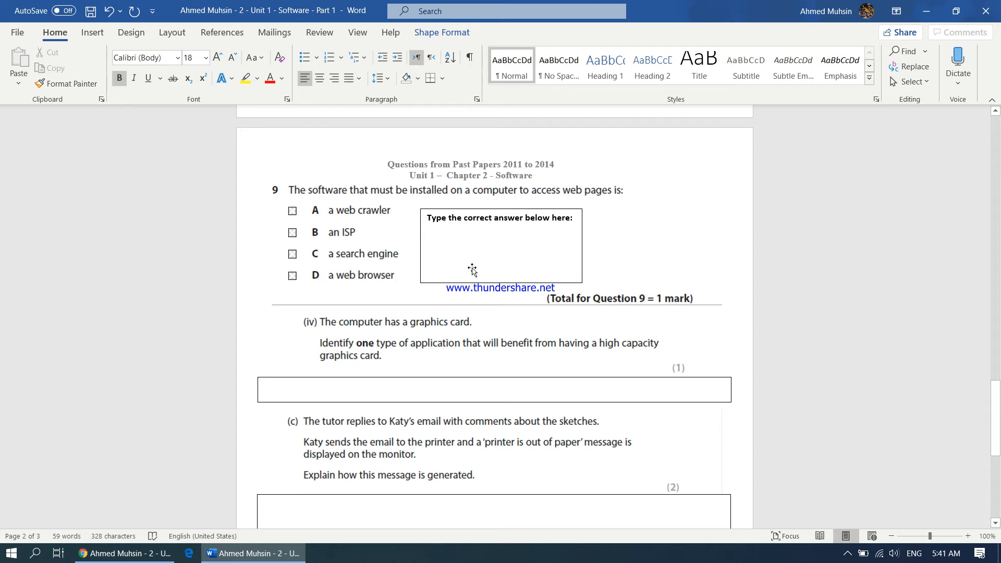
text(D)
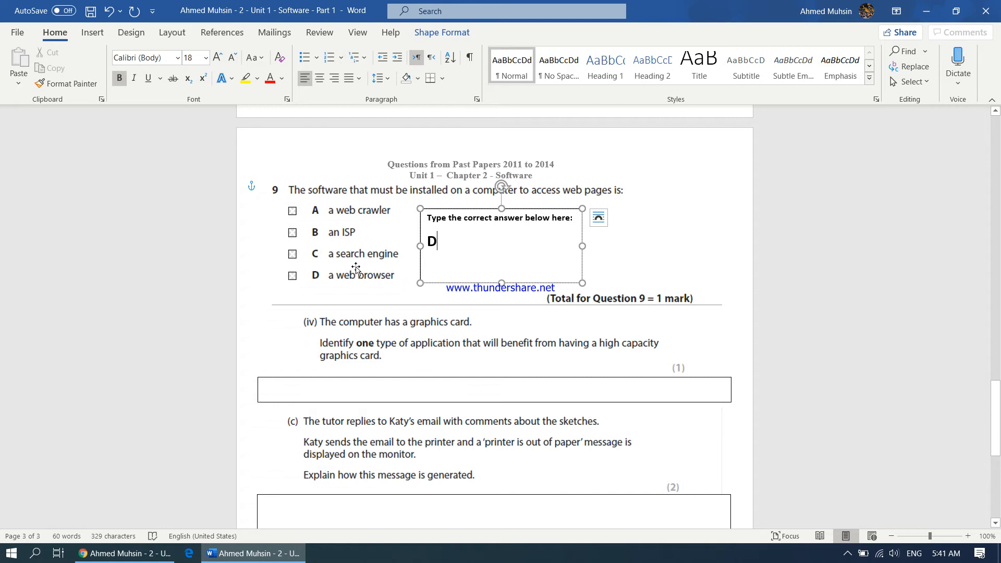
mouse_move(412, 329)
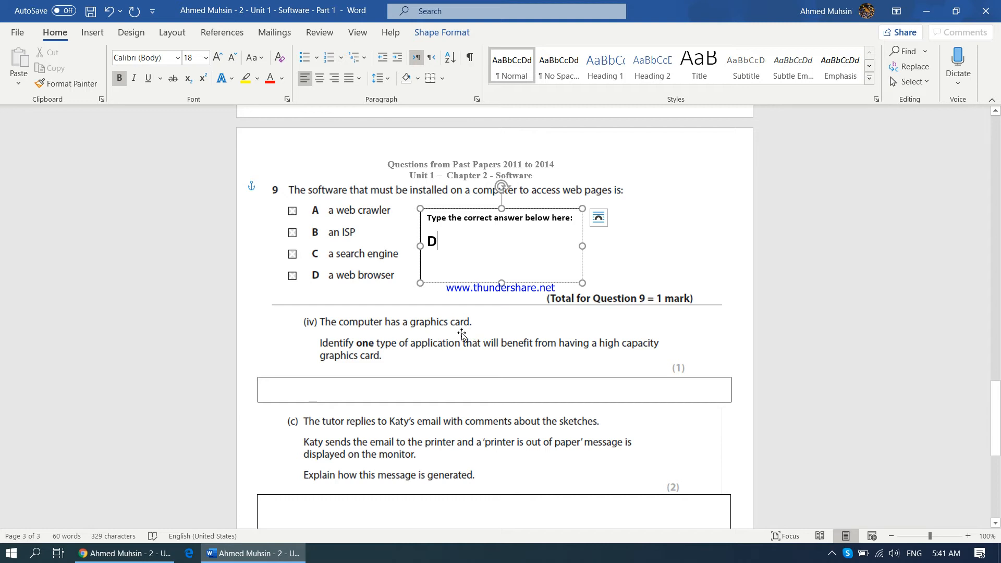
mouse_move(546, 350)
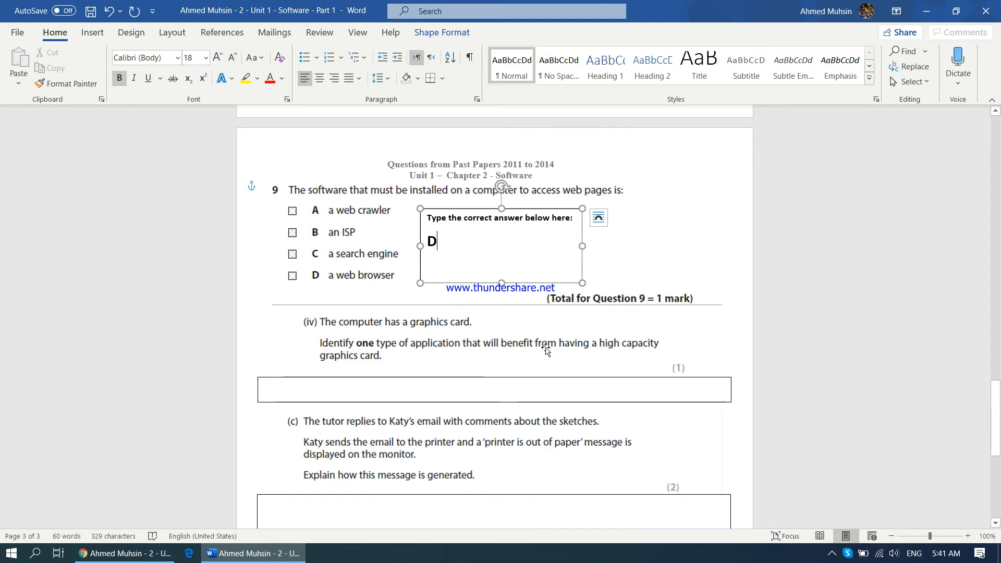
mouse_move(634, 353)
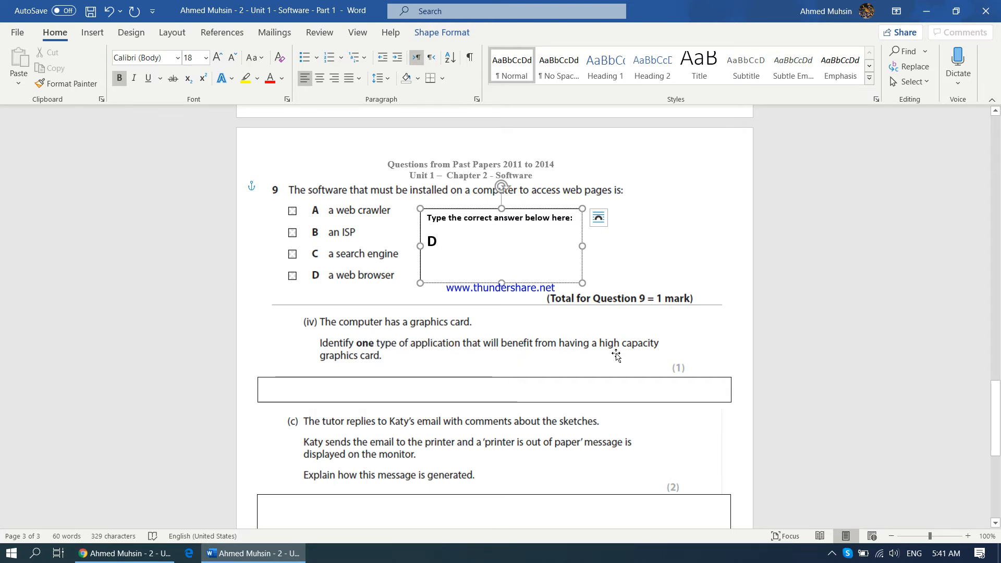
click(494, 389)
text(Photo e)
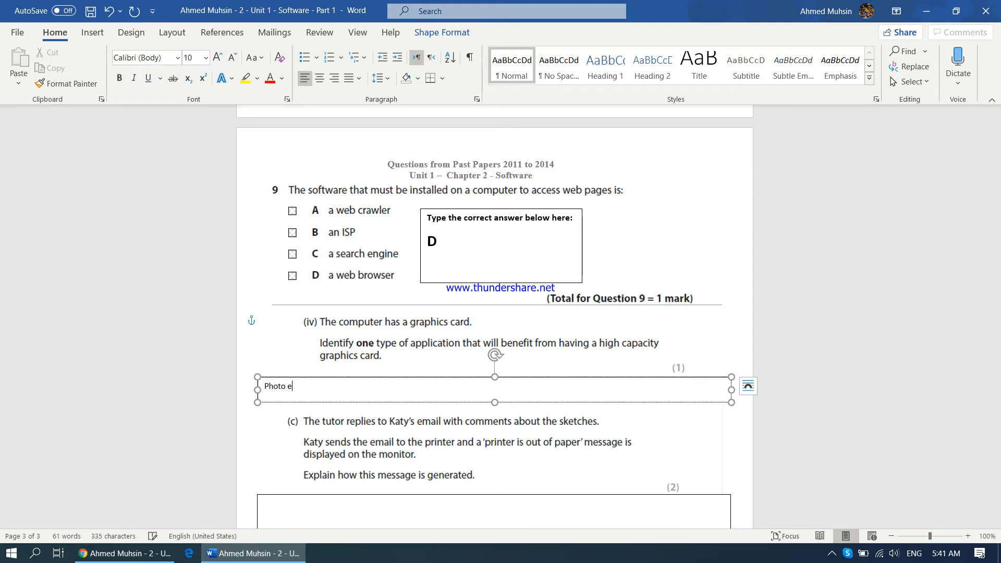
Answer part (iv) with 'Photo editing software' as the graphics-card-heavy application.
text(diting software)
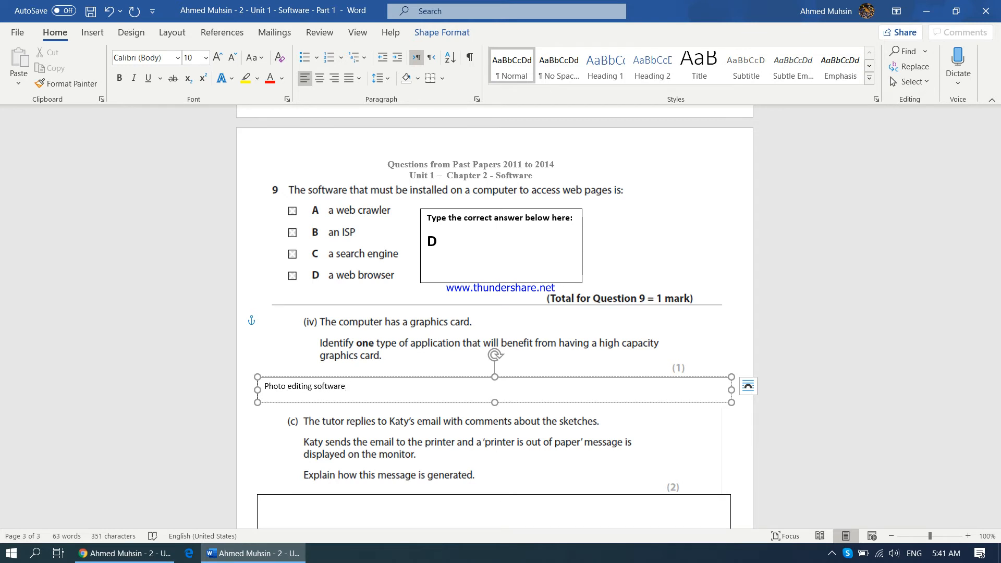
click(344, 386)
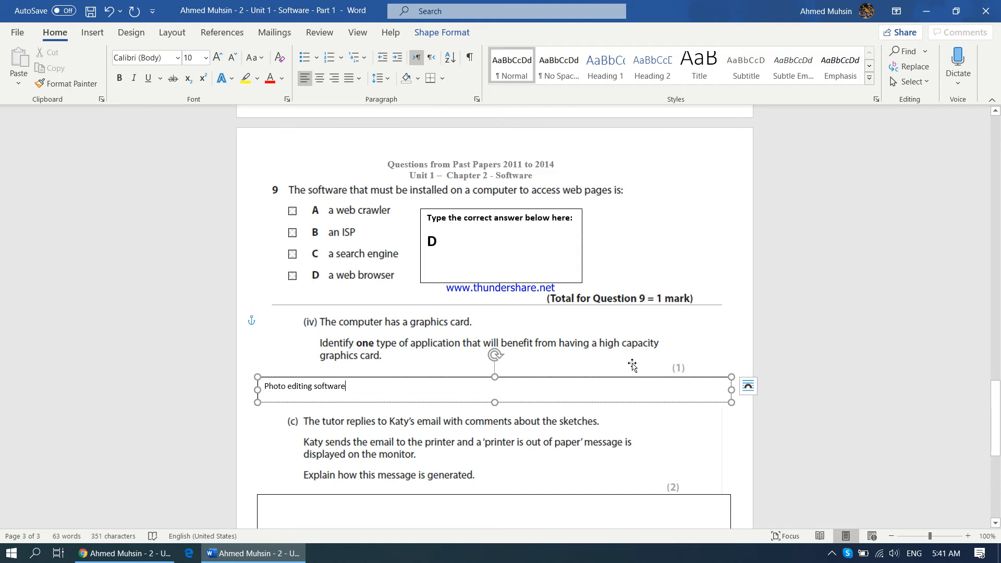
scroll(down, 3)
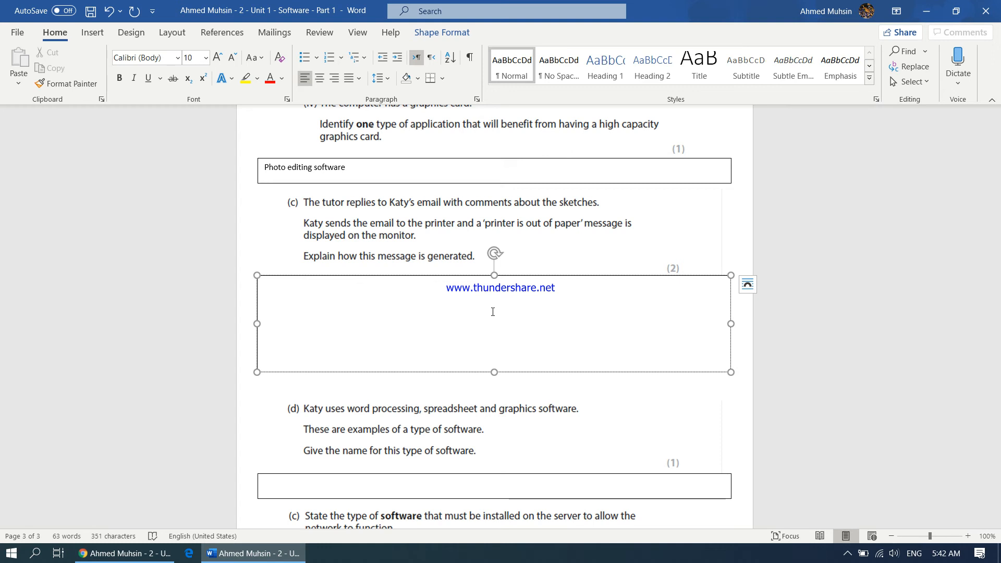
Explain that the printer sensor detects no paper and messages the operating system, which informs the user.
click(263, 285)
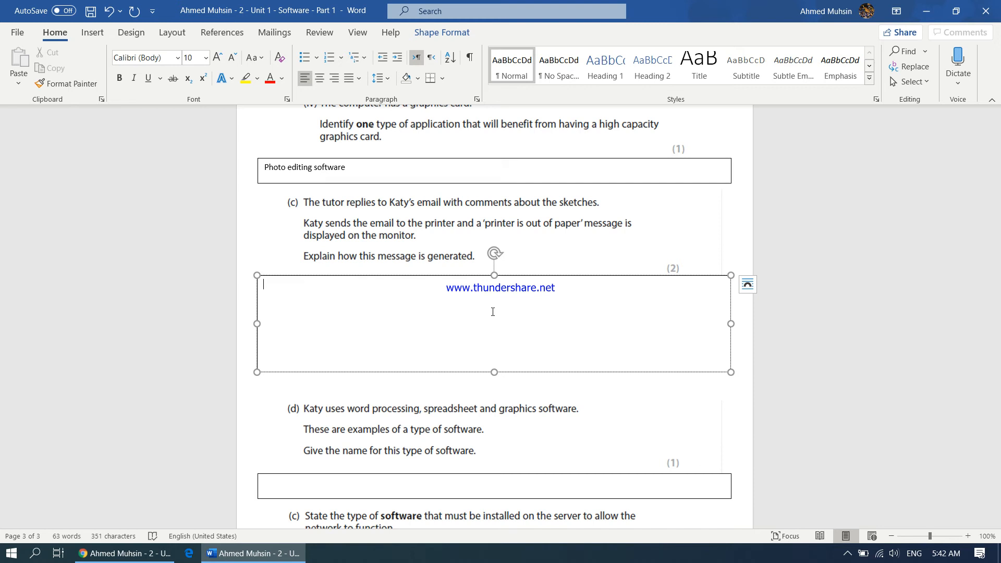
text(When the printer)
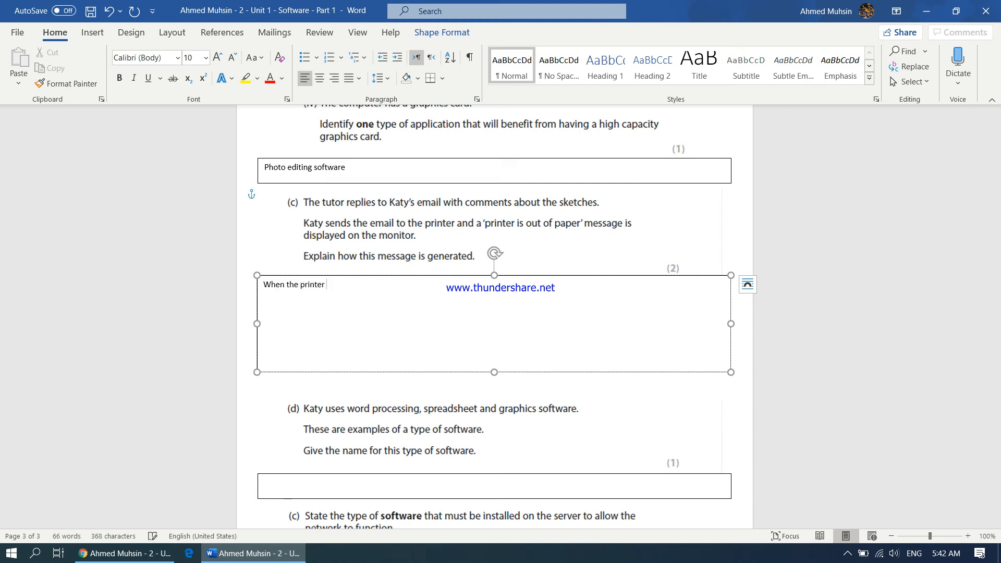
key(backspace)
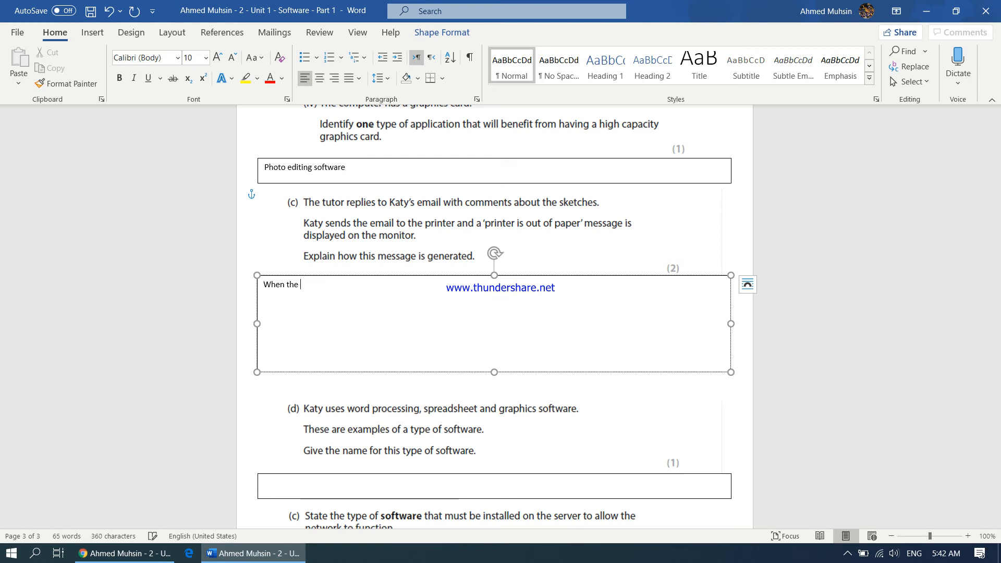
text(sensor in the printer detects that there is no)
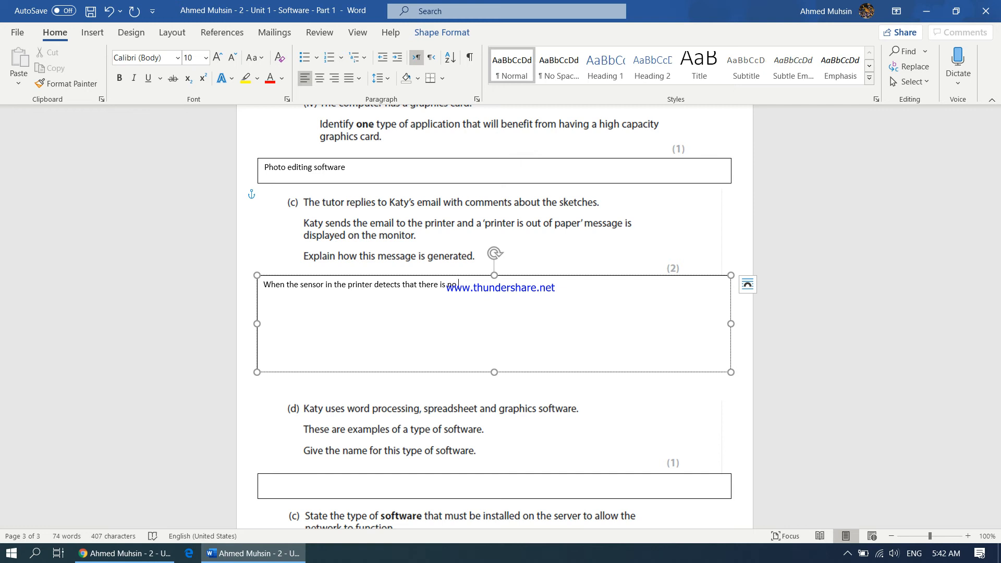
text(paper in the p)
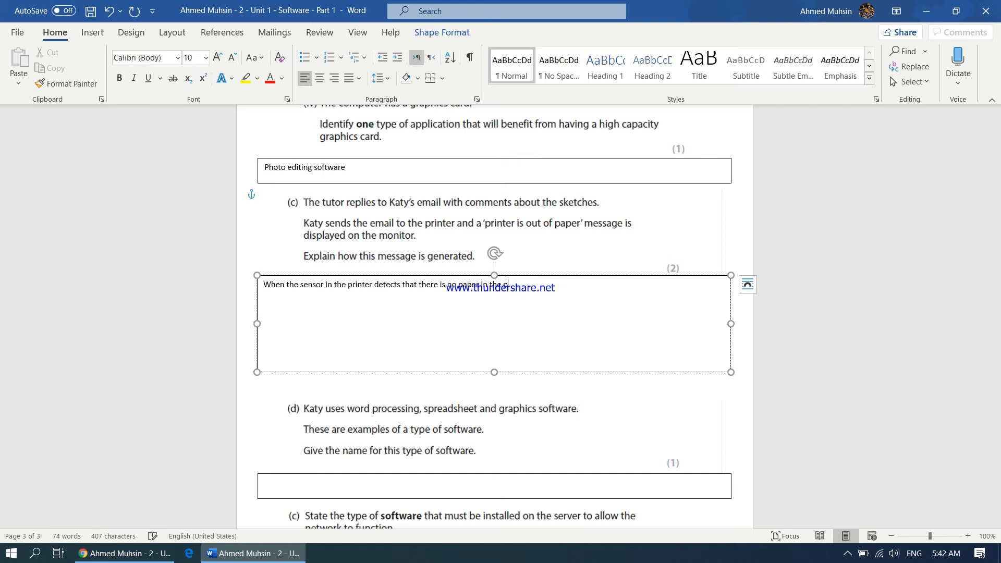
text(printer an error me)
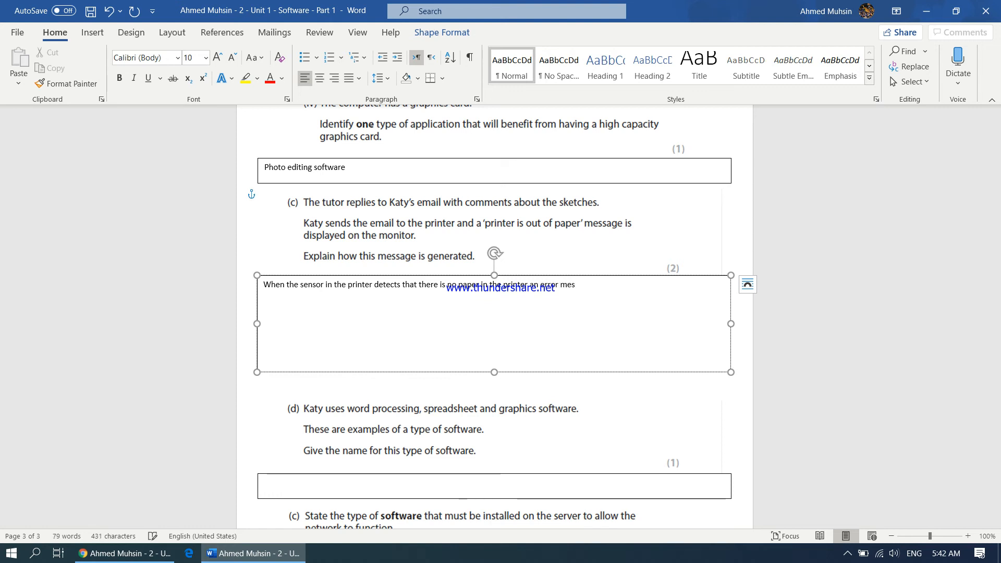
text(sage is sent to the computer’s operating system)
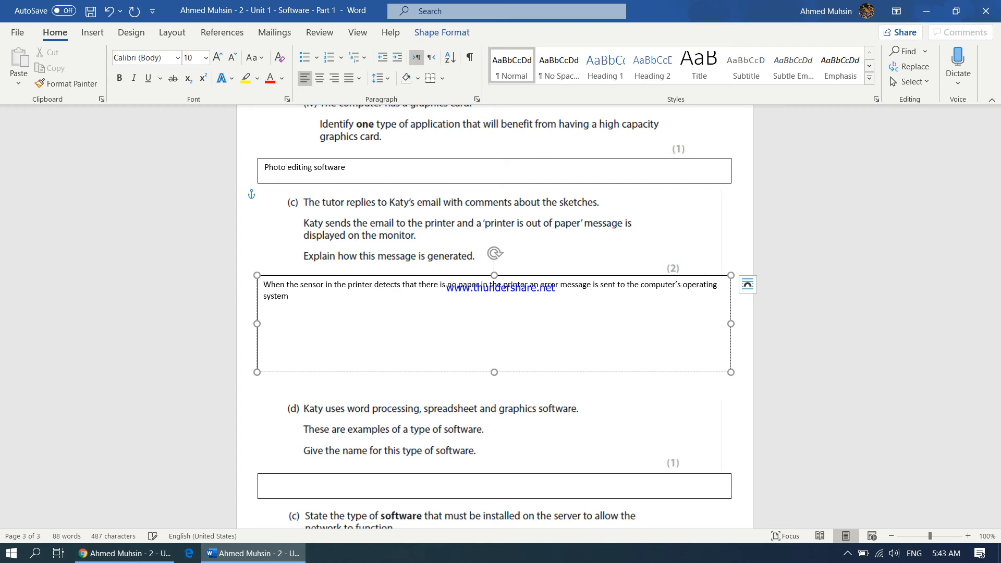
text(, which will)
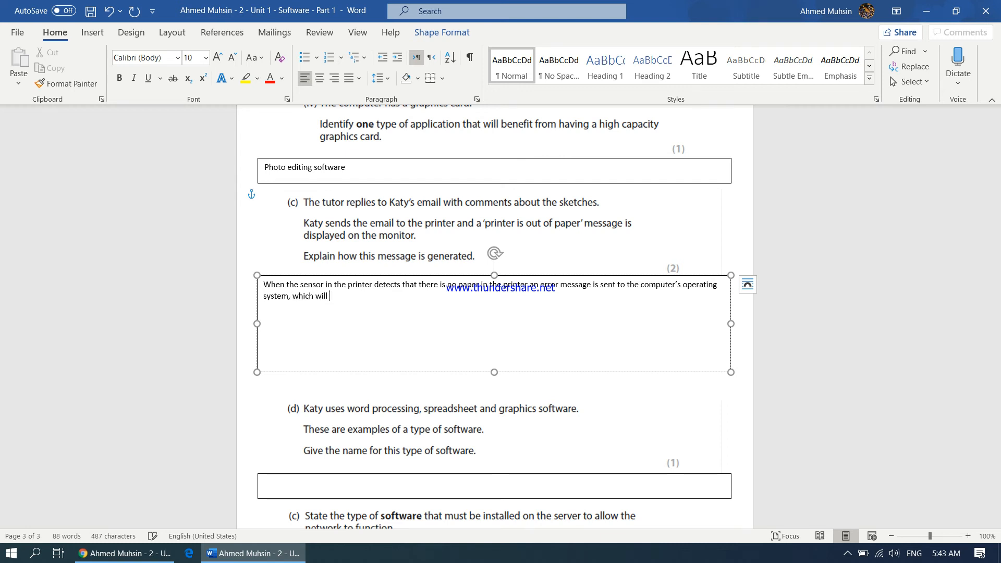
text(the in)
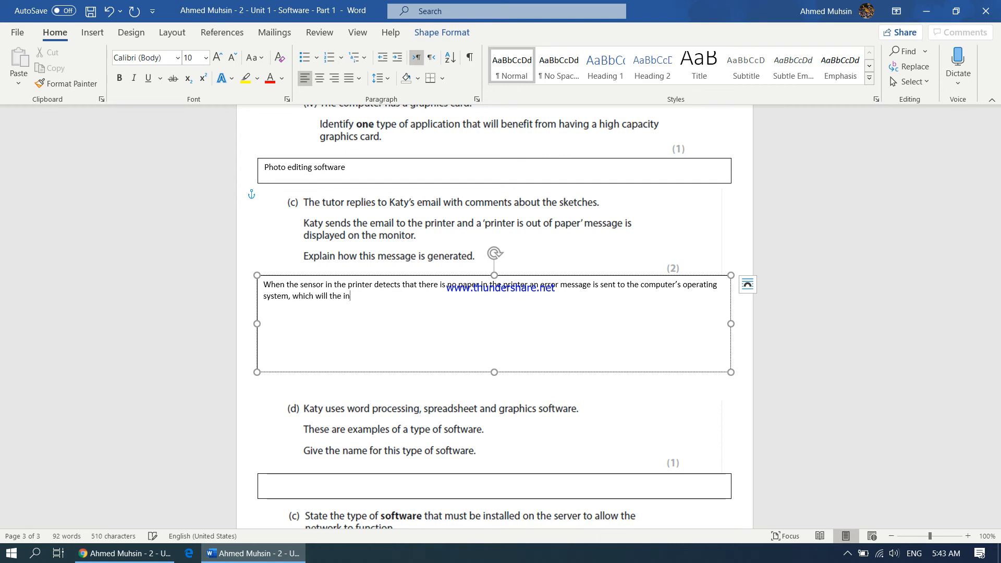
text(then inform)
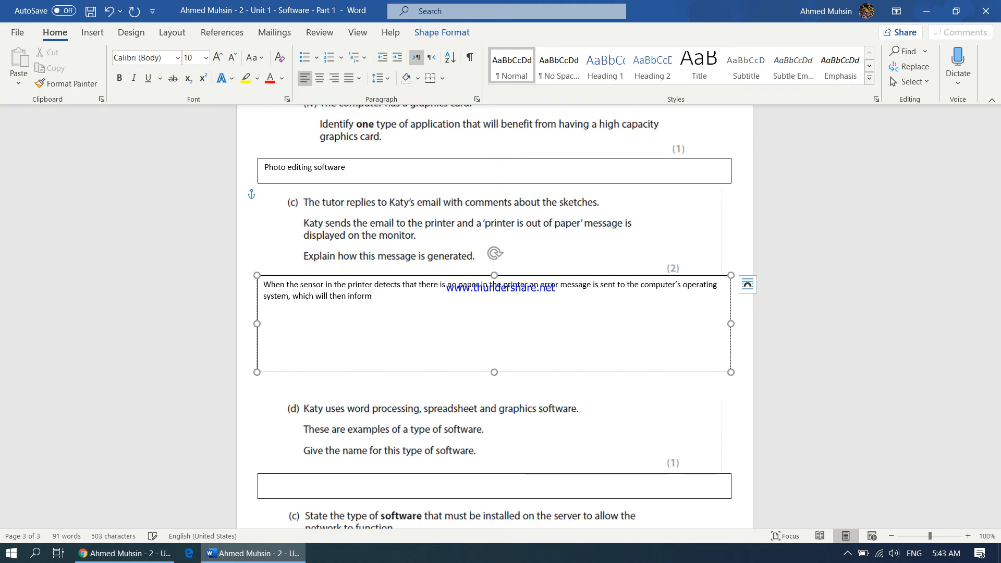
text(the user)
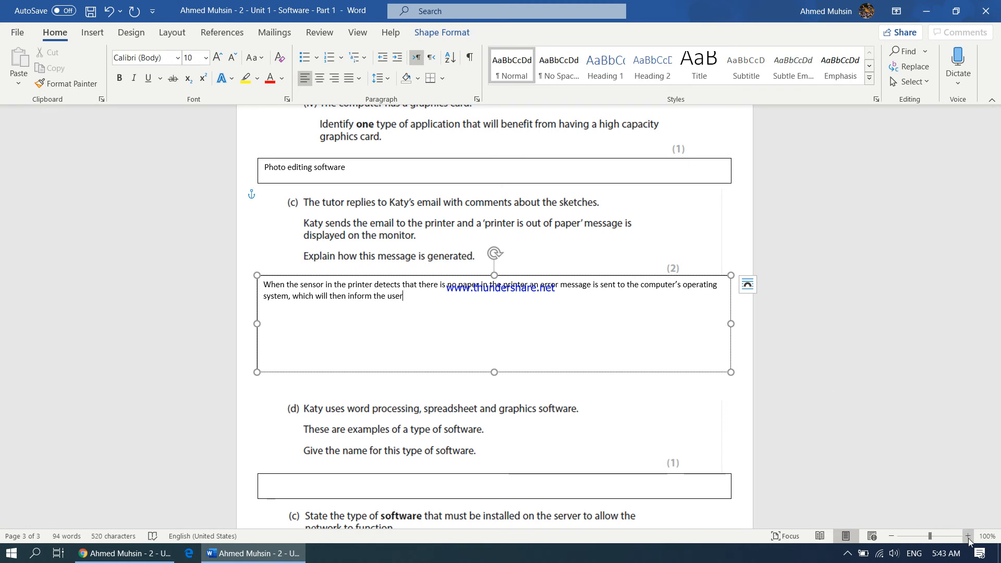
click(967, 536)
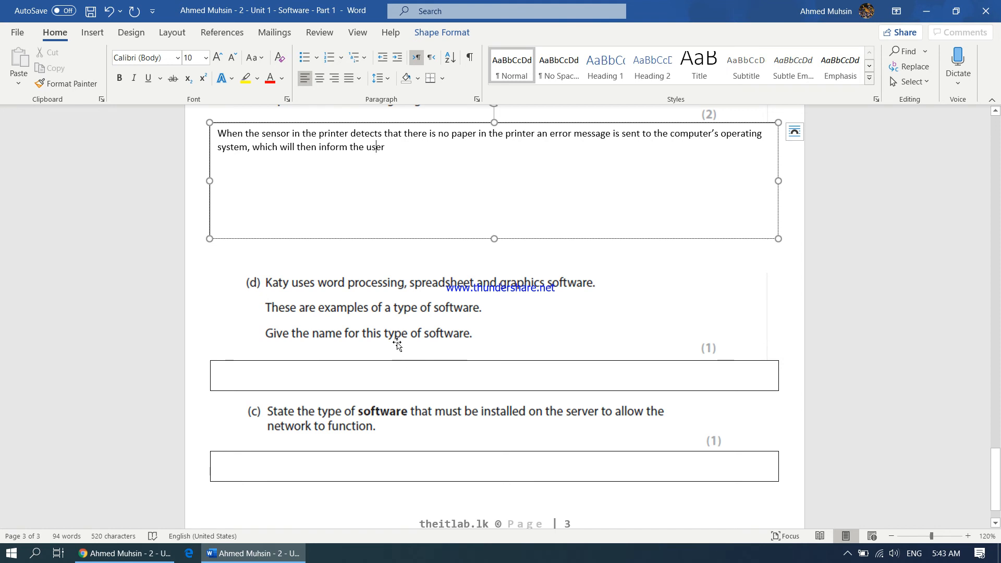
mouse_move(434, 292)
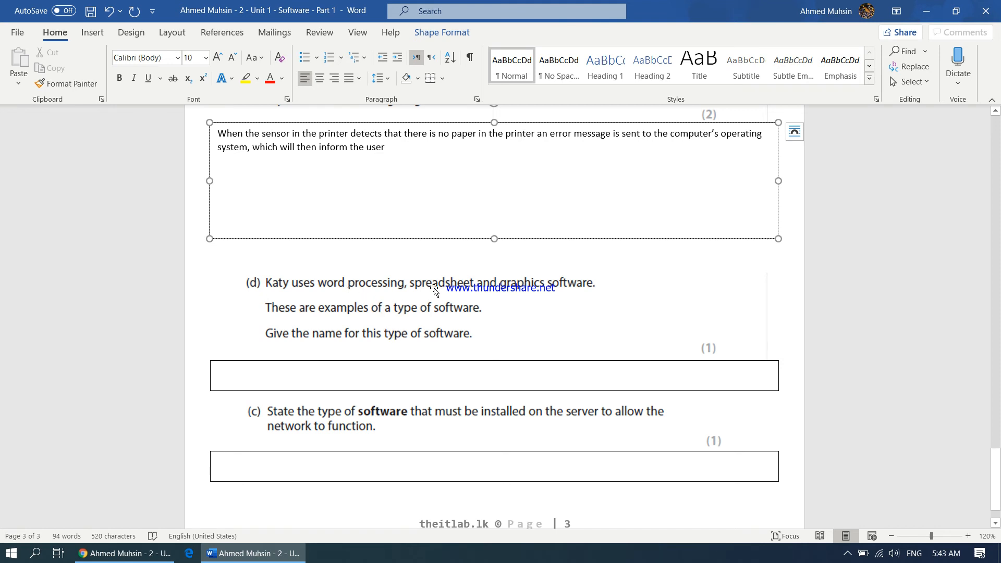
Type 'Application software' as the answer to question (d) about Katy's software.
click(434, 375)
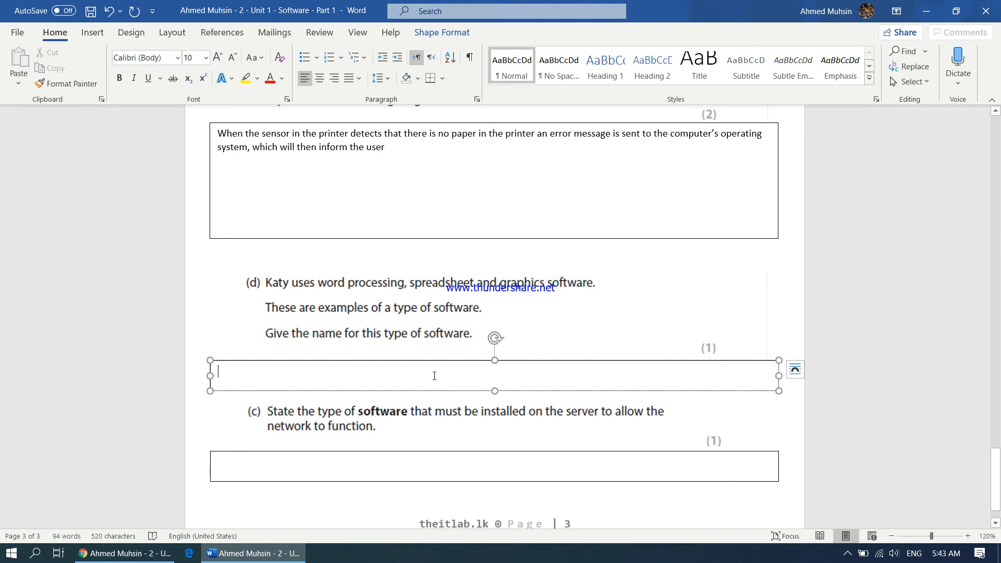
text(Applica)
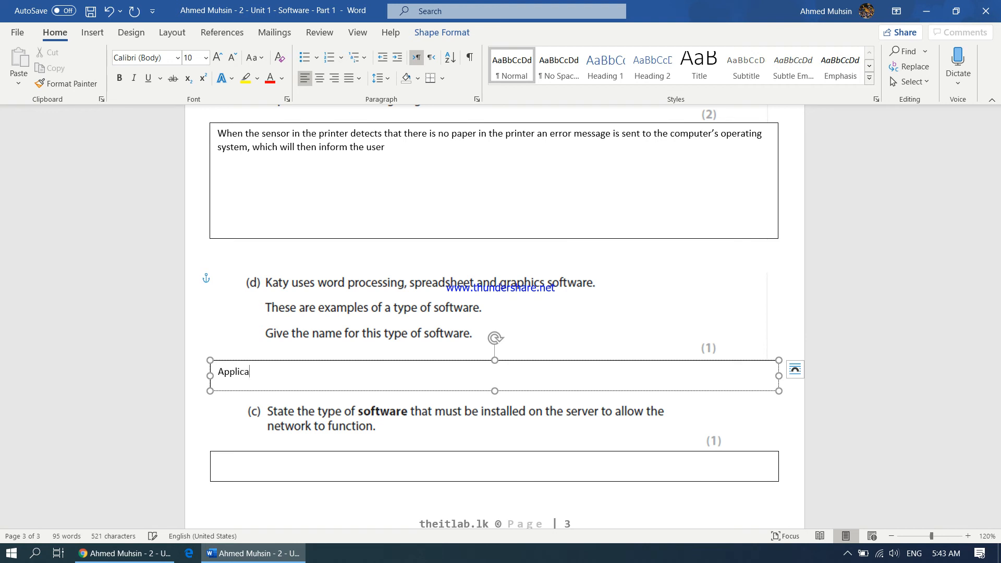
text(tion soft)
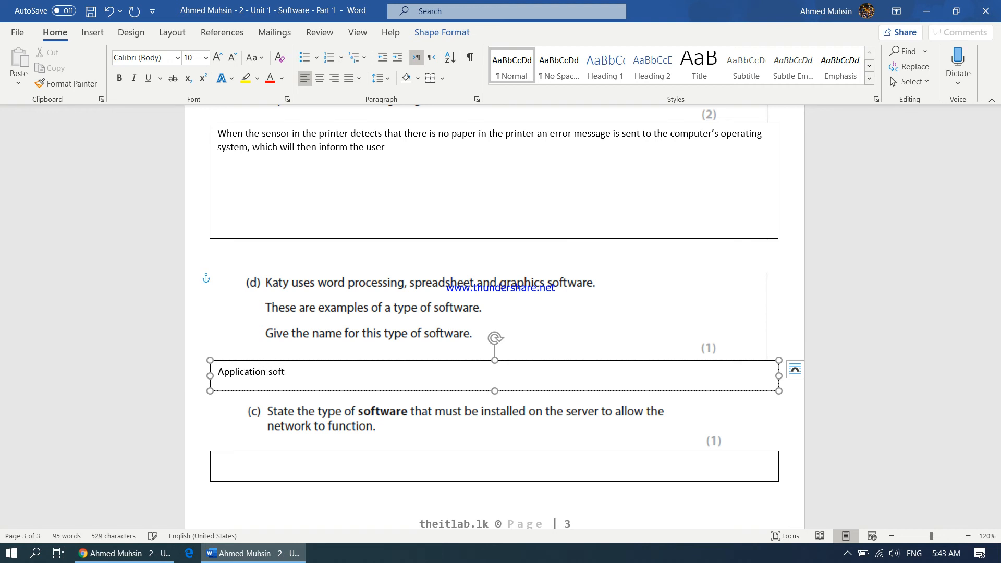
text(ware)
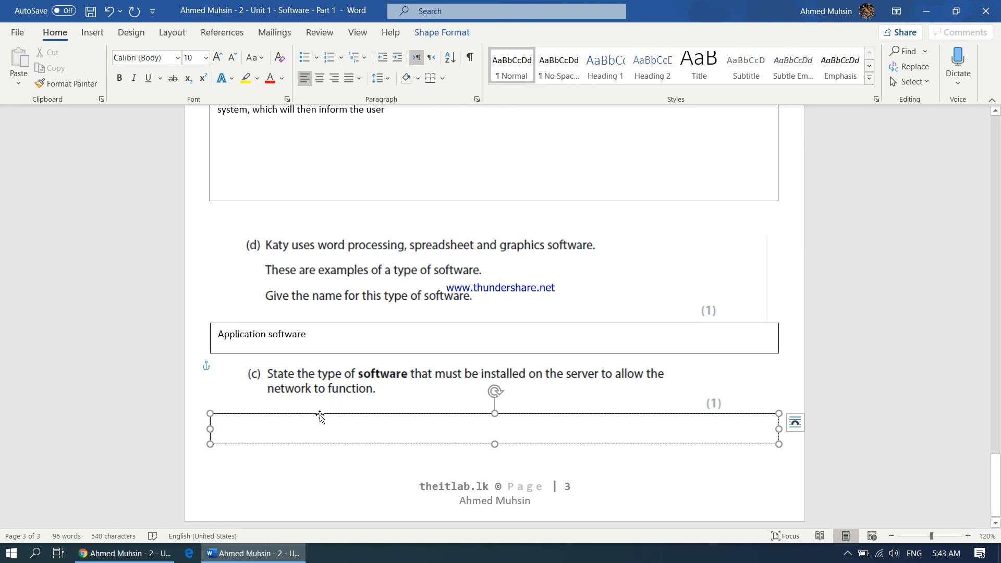
Type 'Network operating system' as the server software answer.
text(Network)
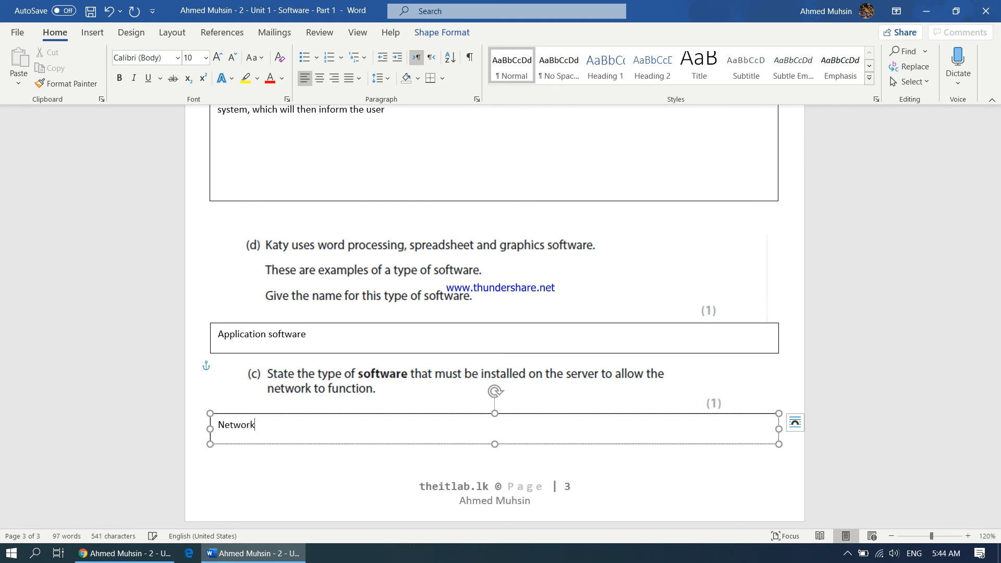
text(operating sy)
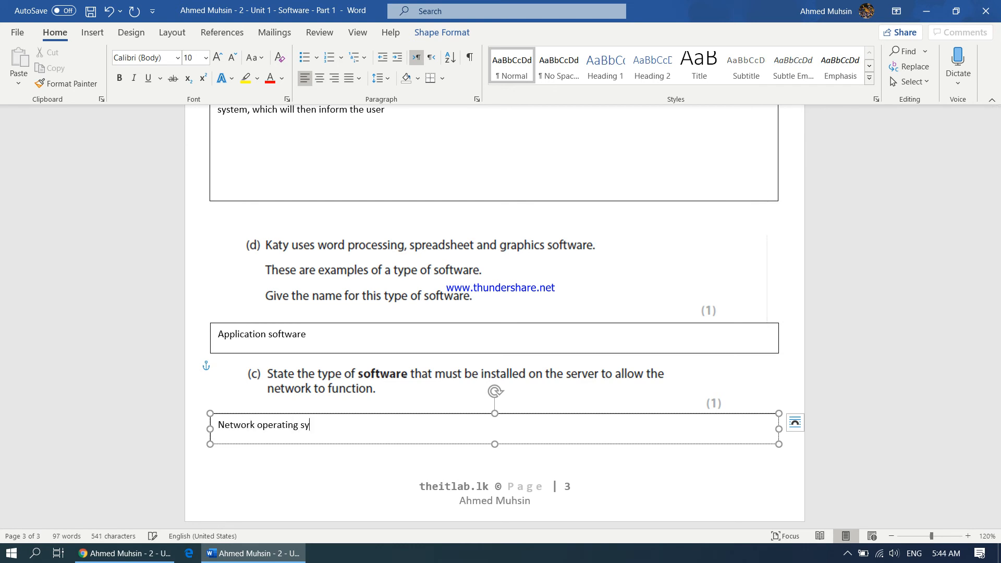
text(stem)
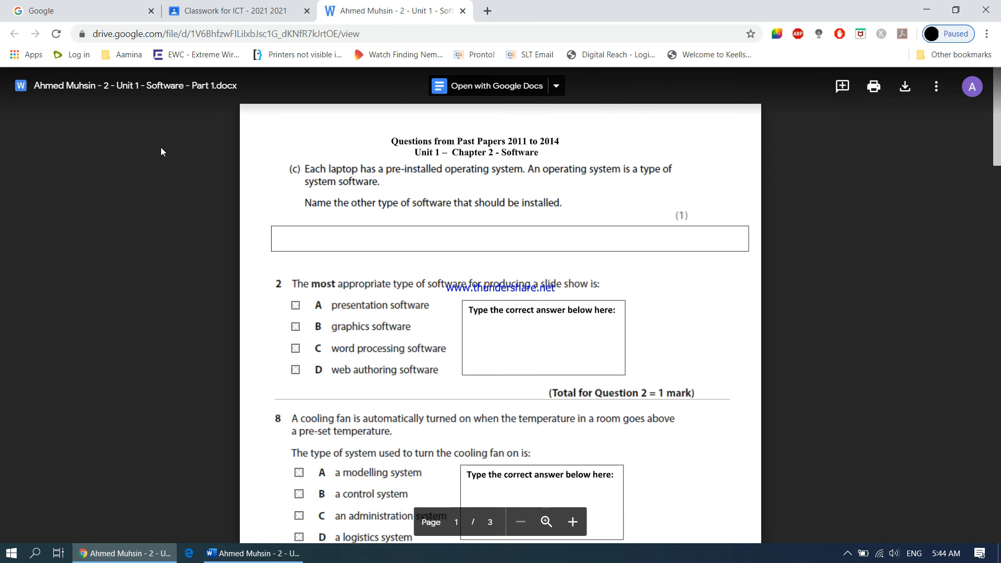
Open the Worksheet - Chapter 2 assignment from Classwork and show its Add or create options.
click(234, 11)
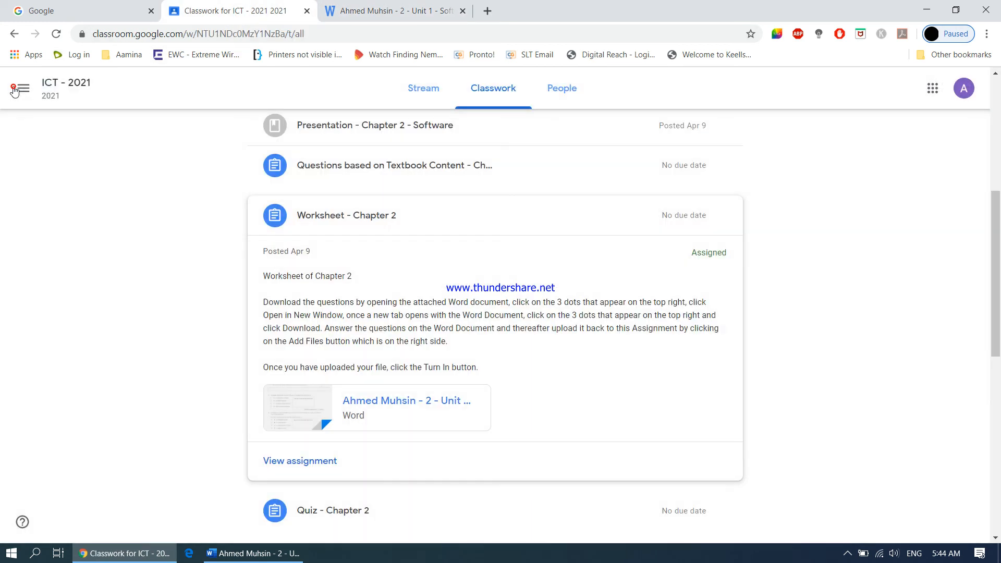
click(299, 461)
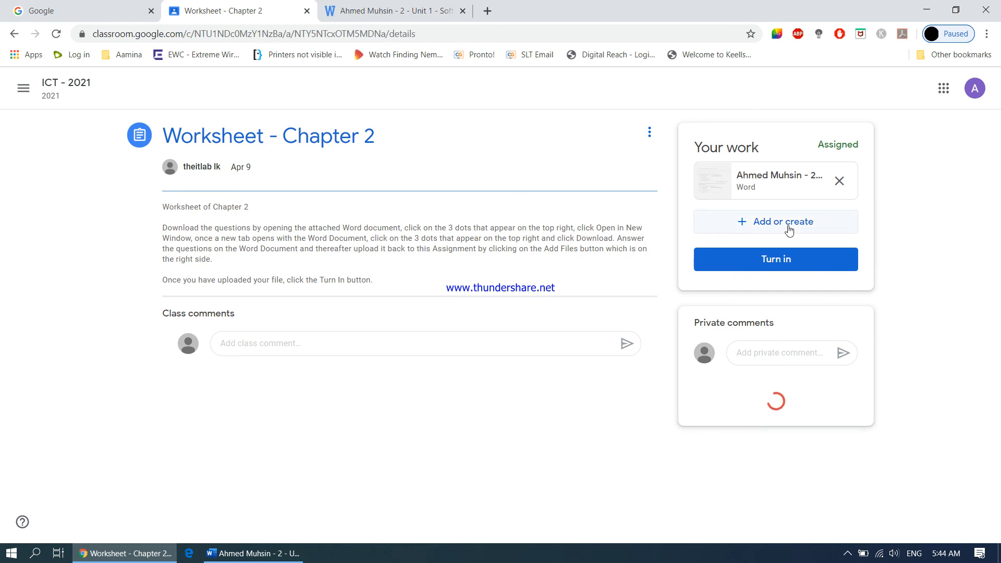
click(775, 222)
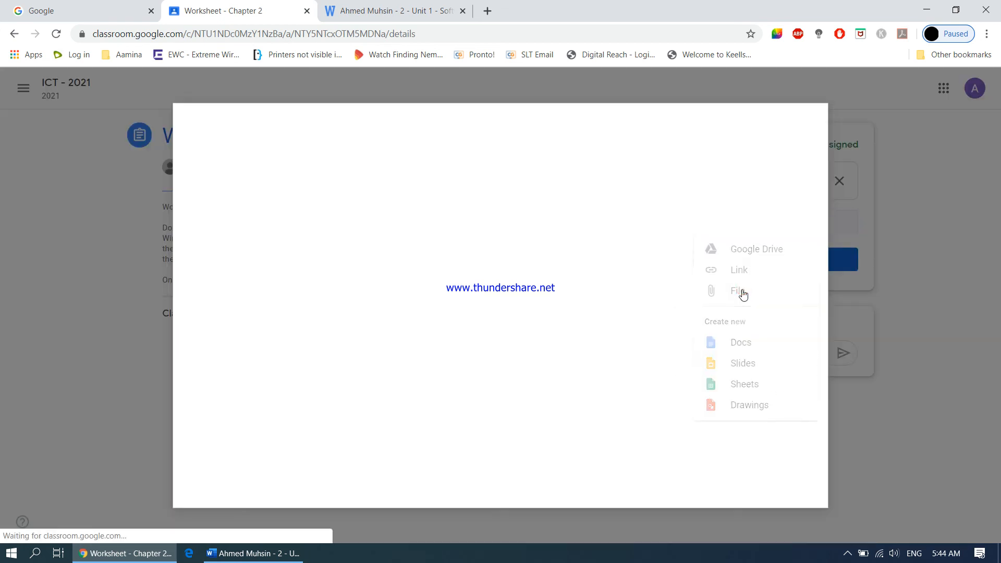
Upload the completed Software - Part 1 document from Downloads as an assignment attachment.
click(739, 291)
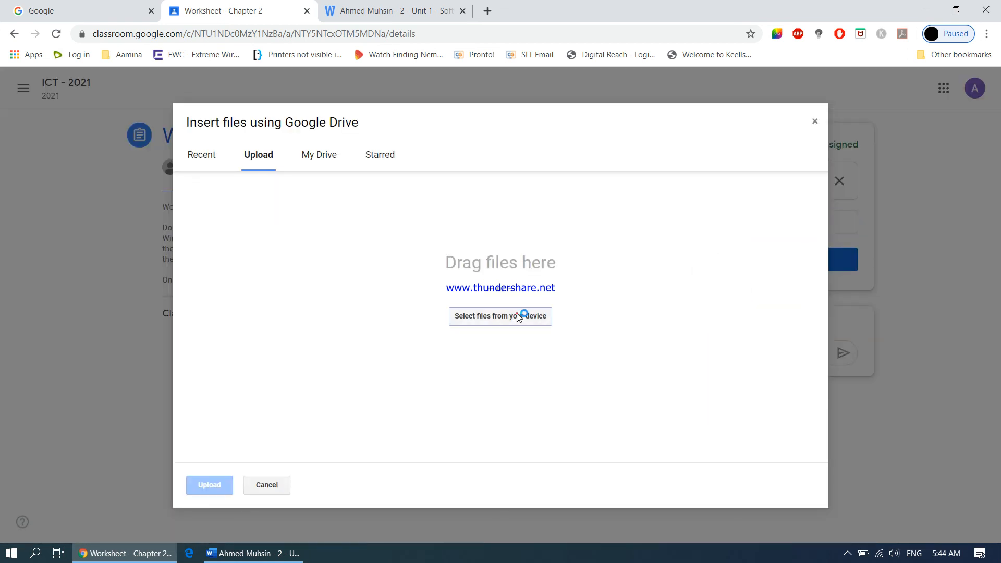
click(500, 316)
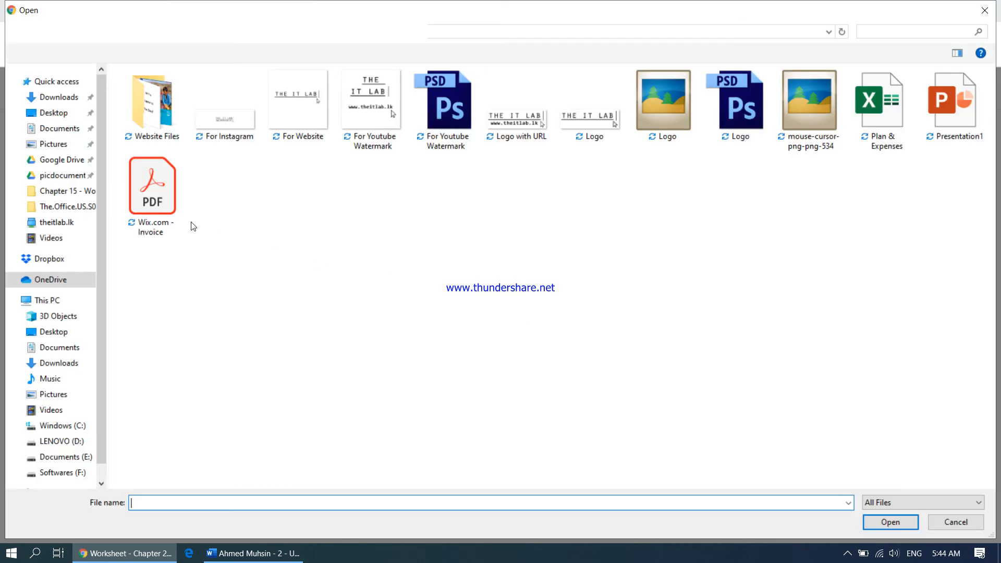
click(54, 113)
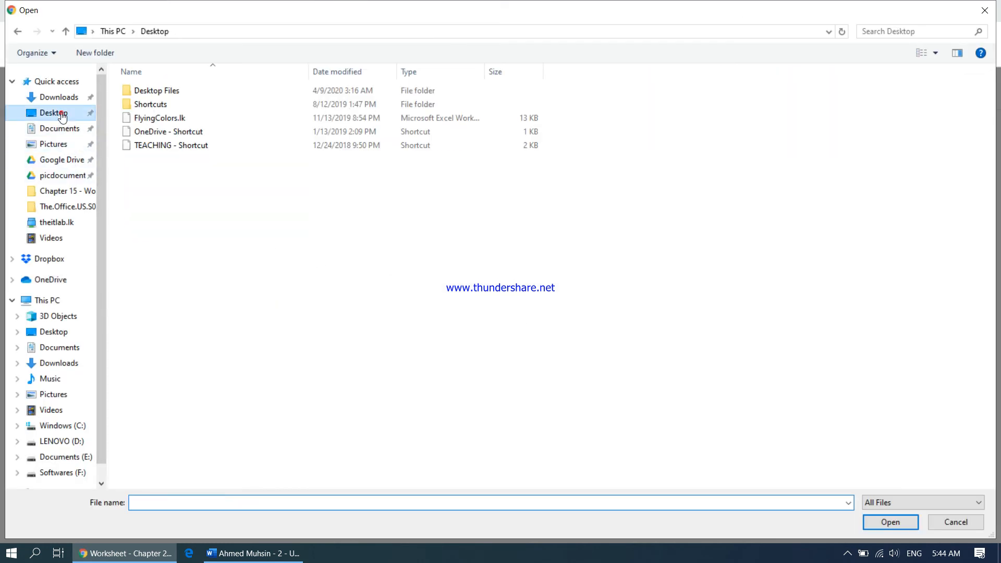
click(57, 97)
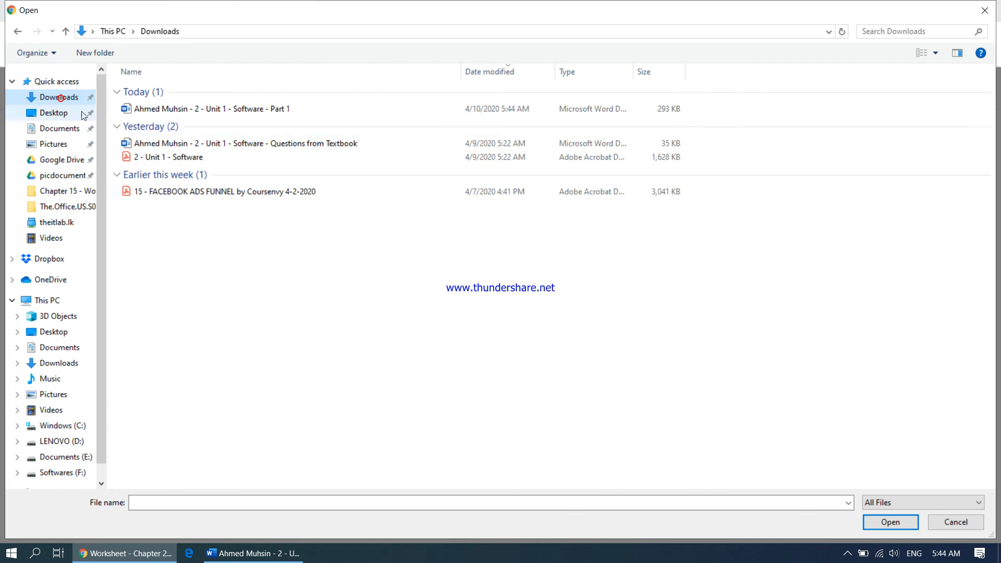
click(211, 108)
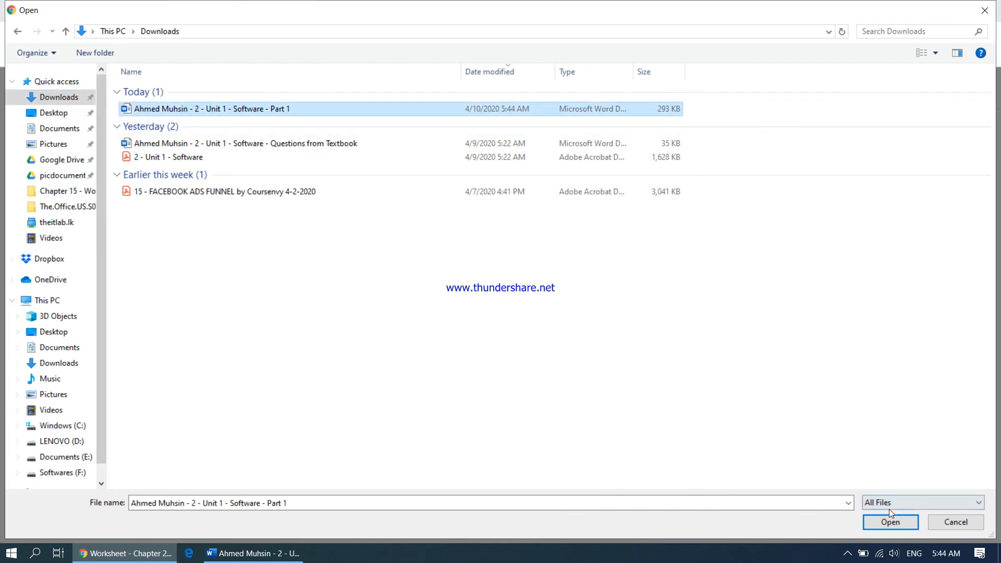
click(889, 522)
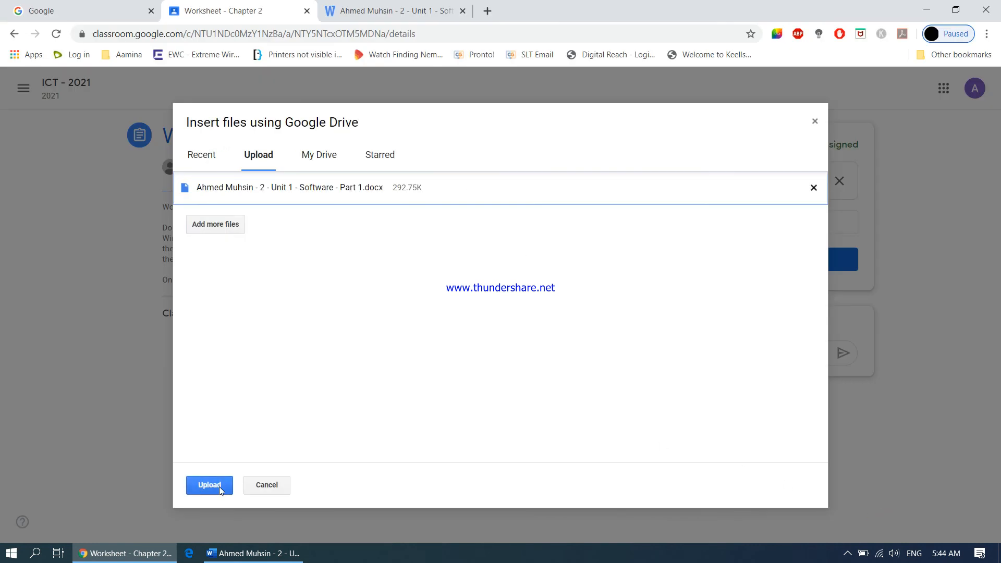
click(209, 485)
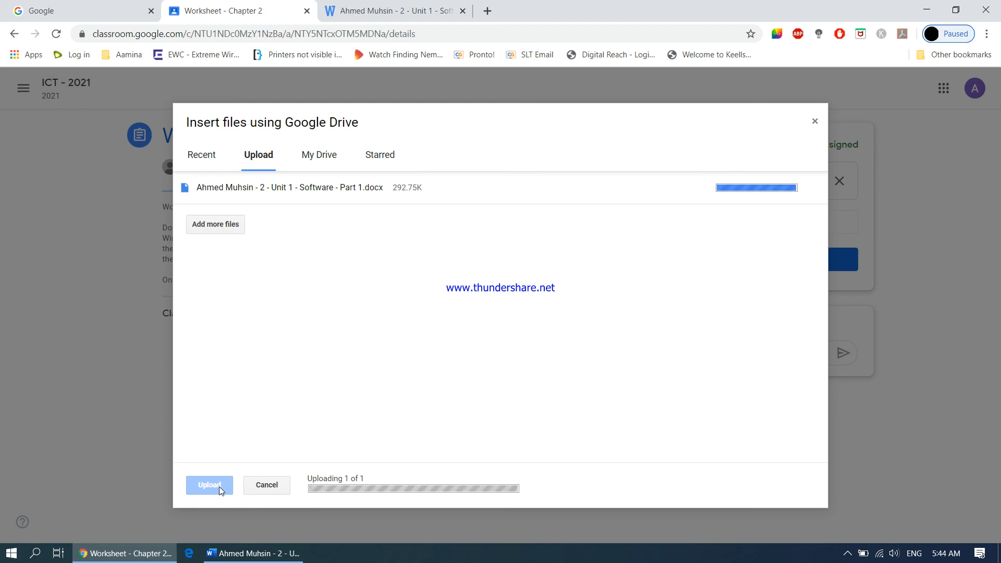
click(209, 485)
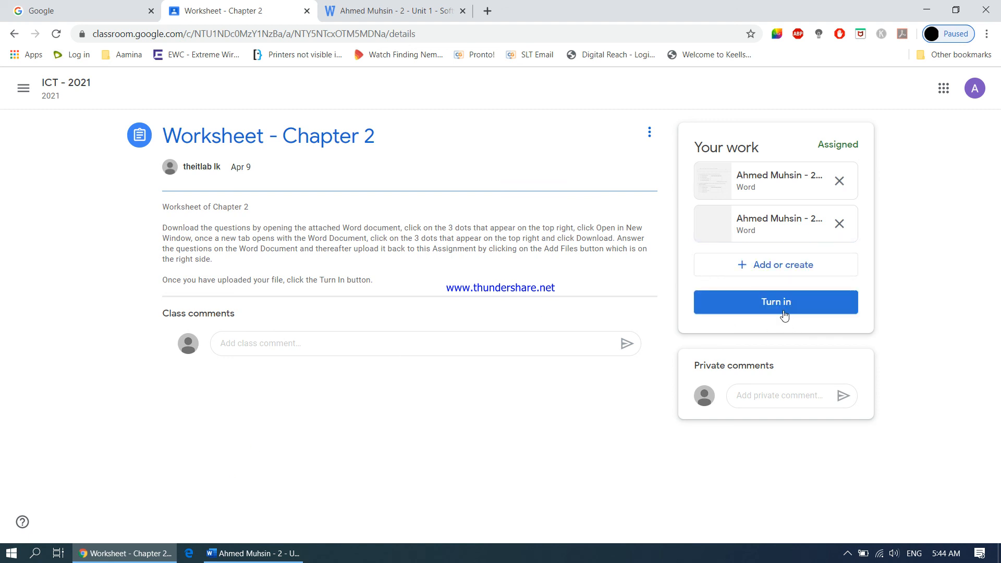
Turn in Worksheet - Chapter 2 with both attachments and return to the classwork list.
click(775, 301)
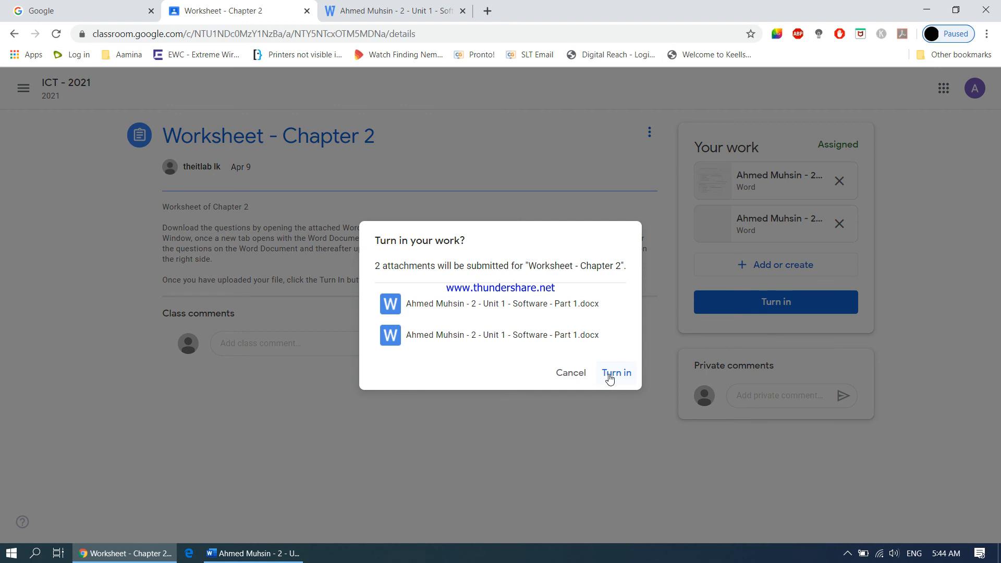
click(614, 373)
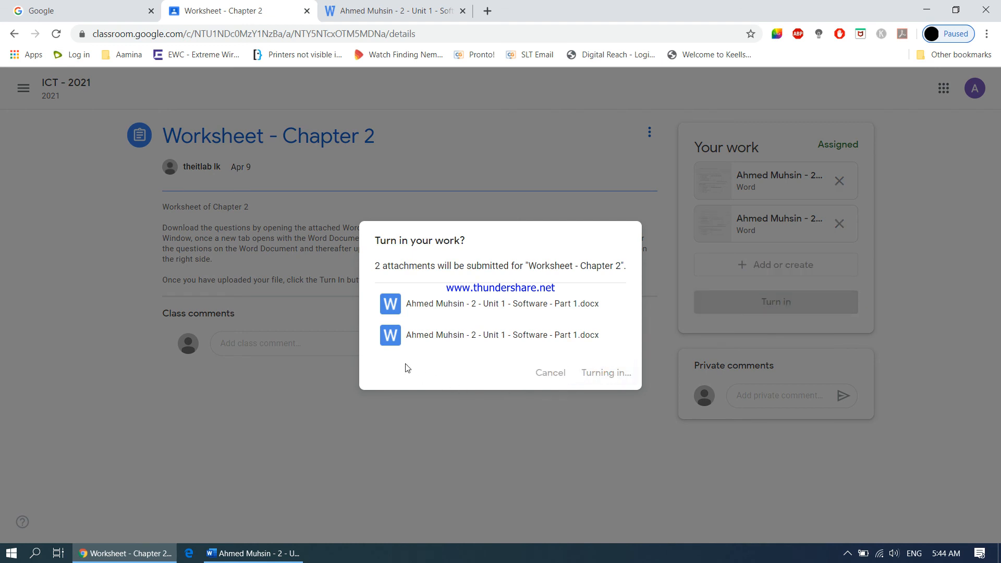
click(603, 373)
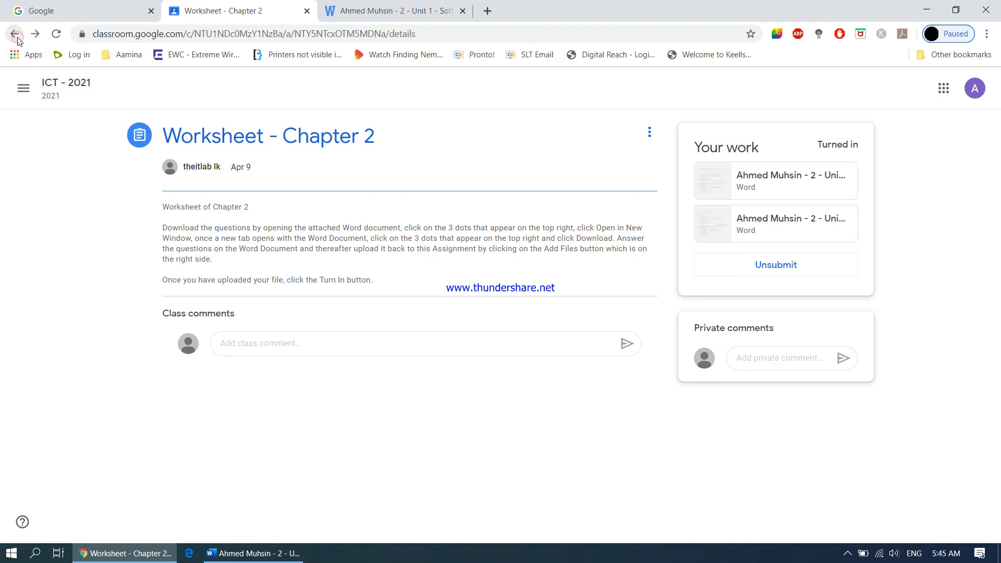
click(15, 34)
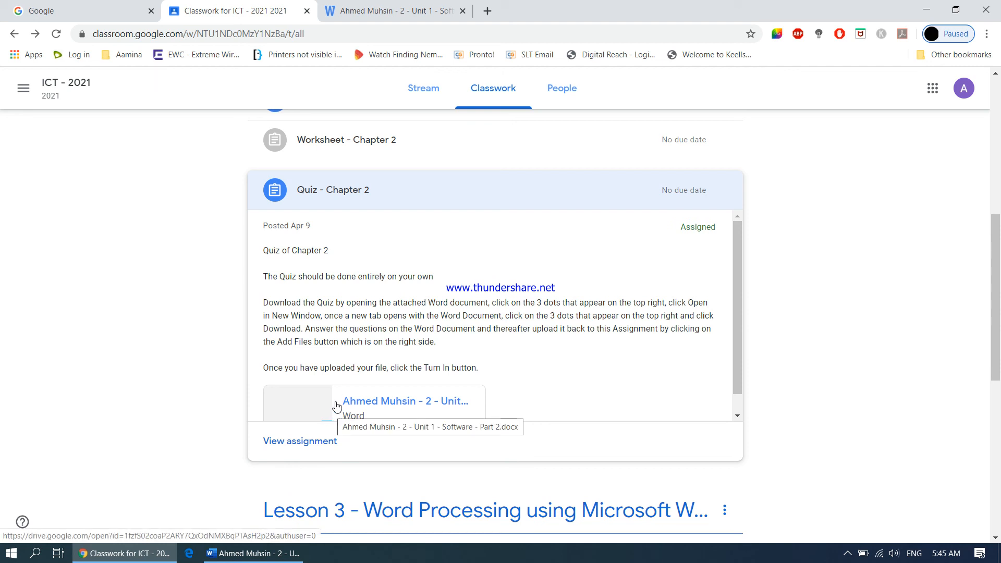
mouse_move(374, 244)
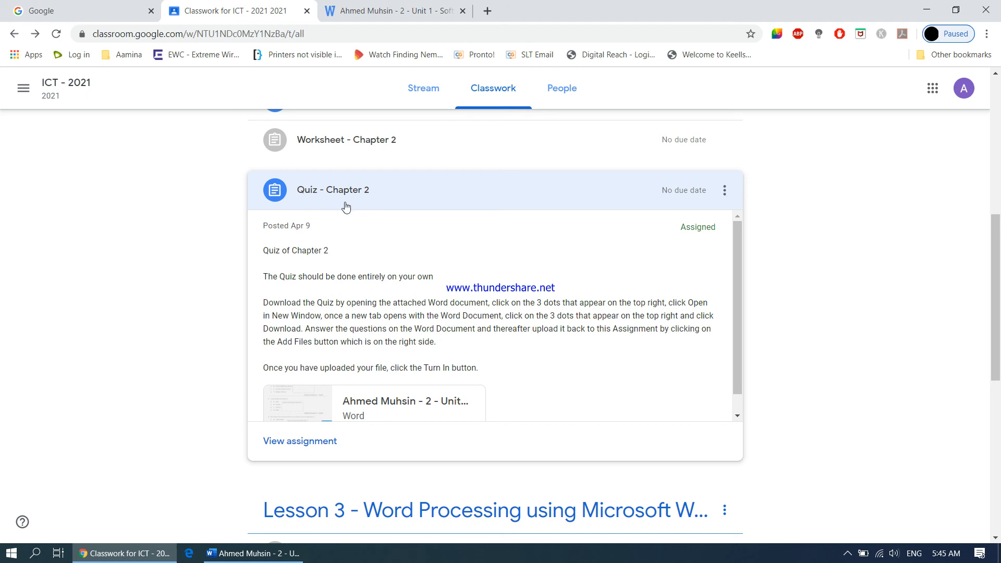
scroll(up, 3)
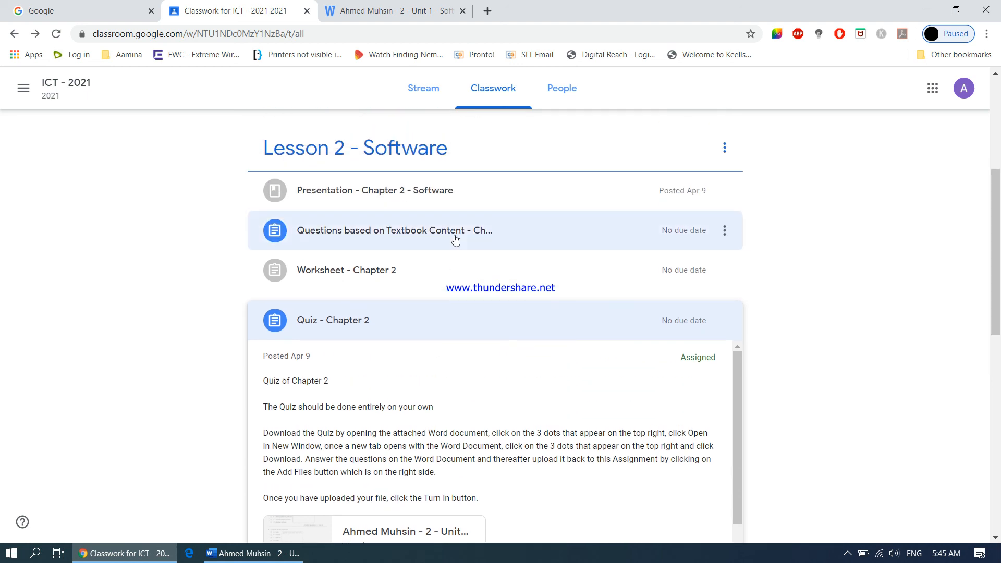